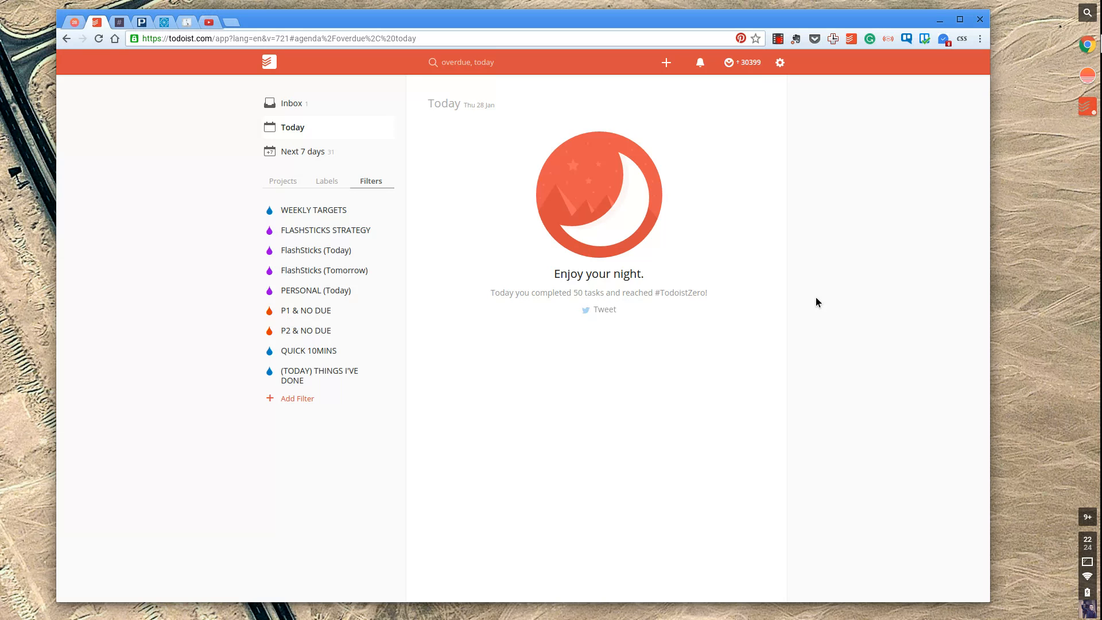
mouse_move(332, 229)
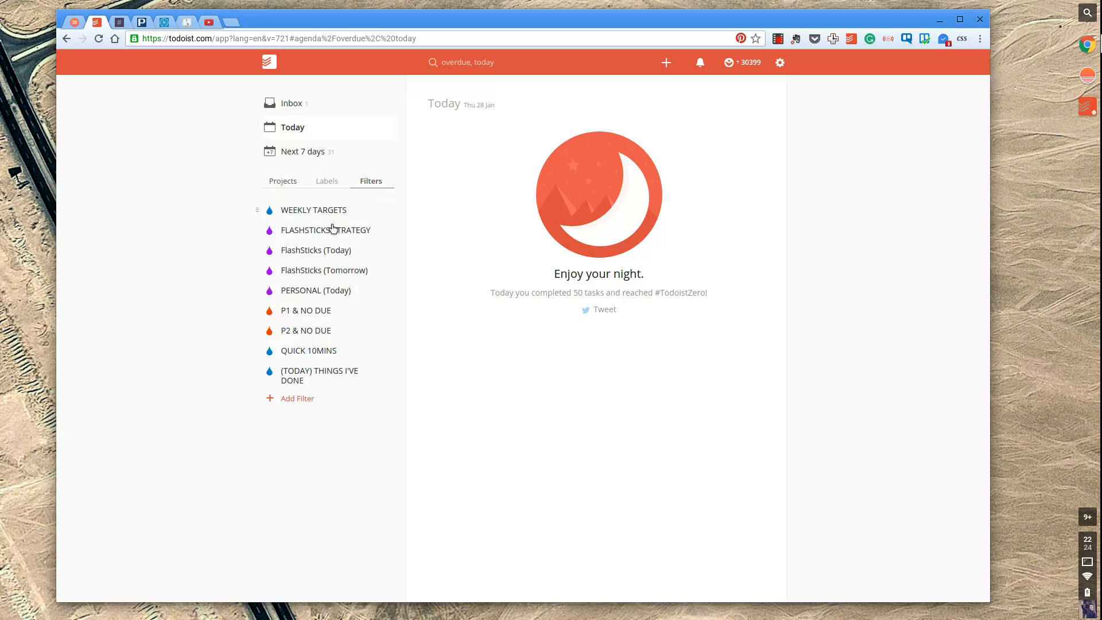
Add a project named SOCIAL MEDIA directly below OTHER in the TARGETS group
left_click(282, 181)
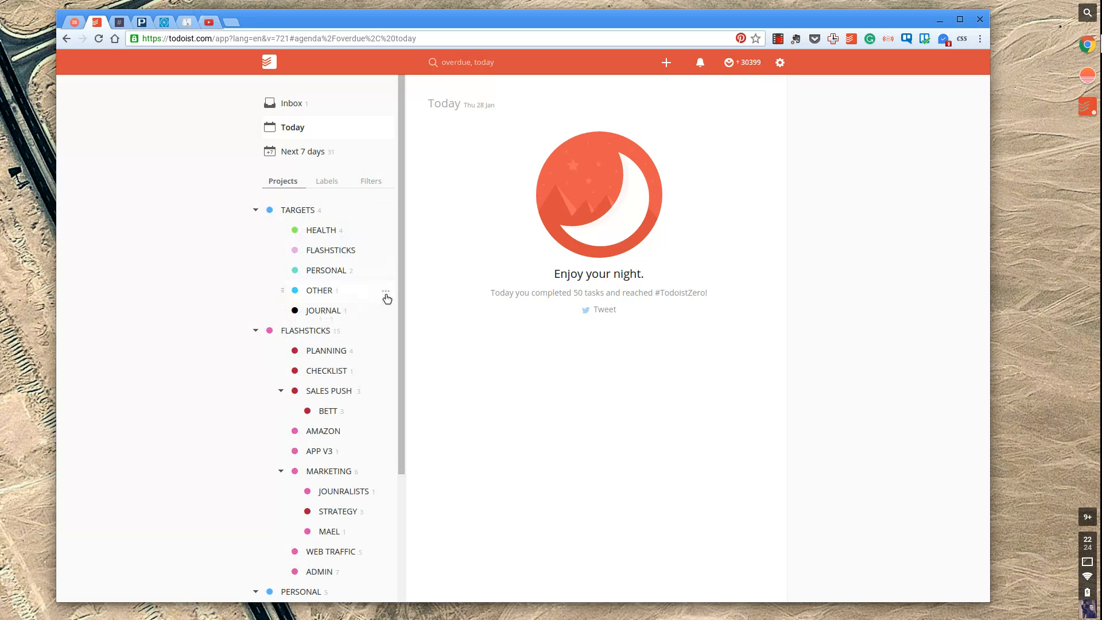
left_click(385, 291)
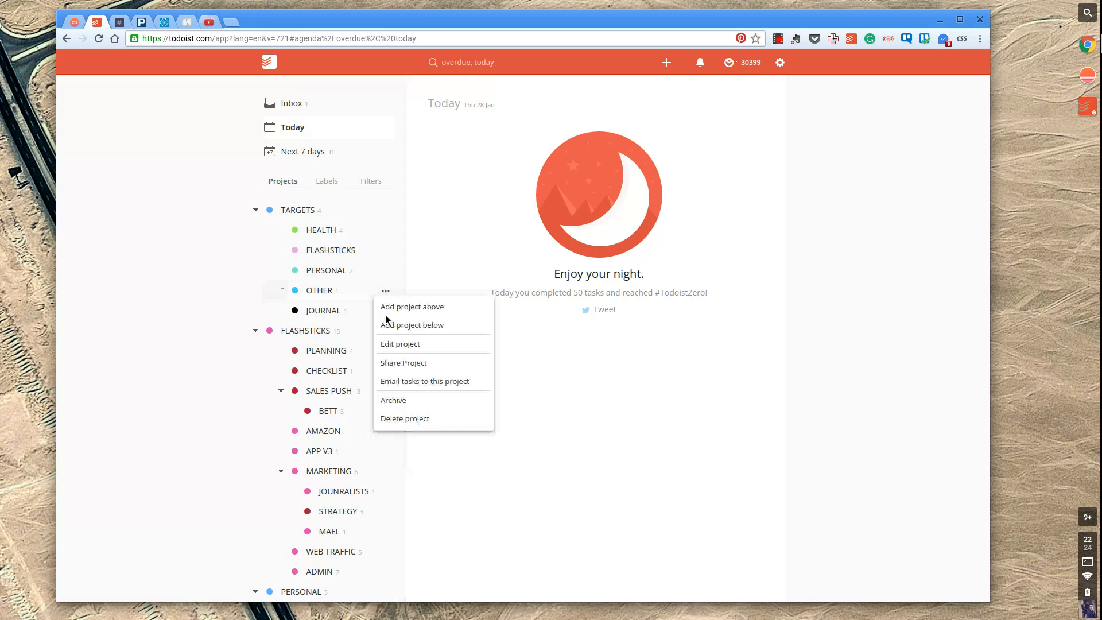
mouse_move(412, 325)
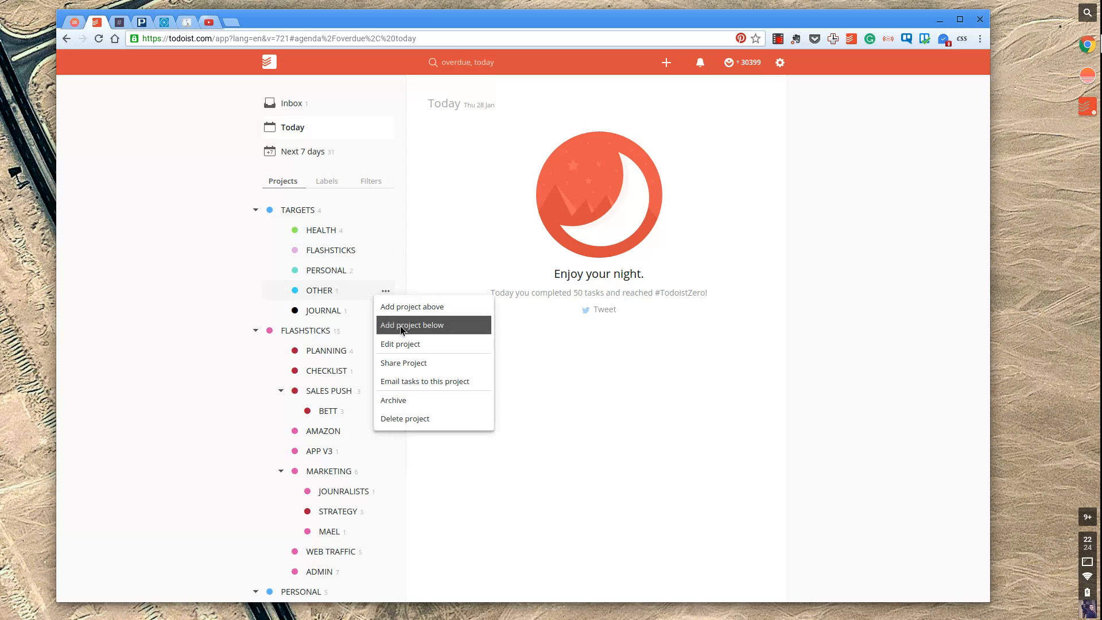
left_click(412, 325)
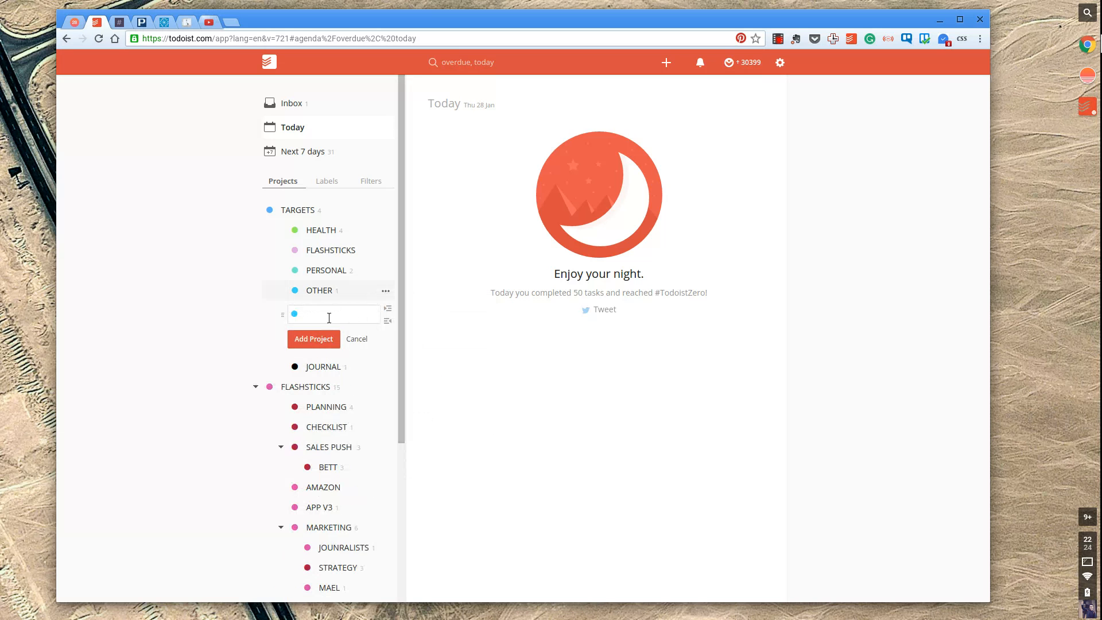
type("SOCIAL ME")
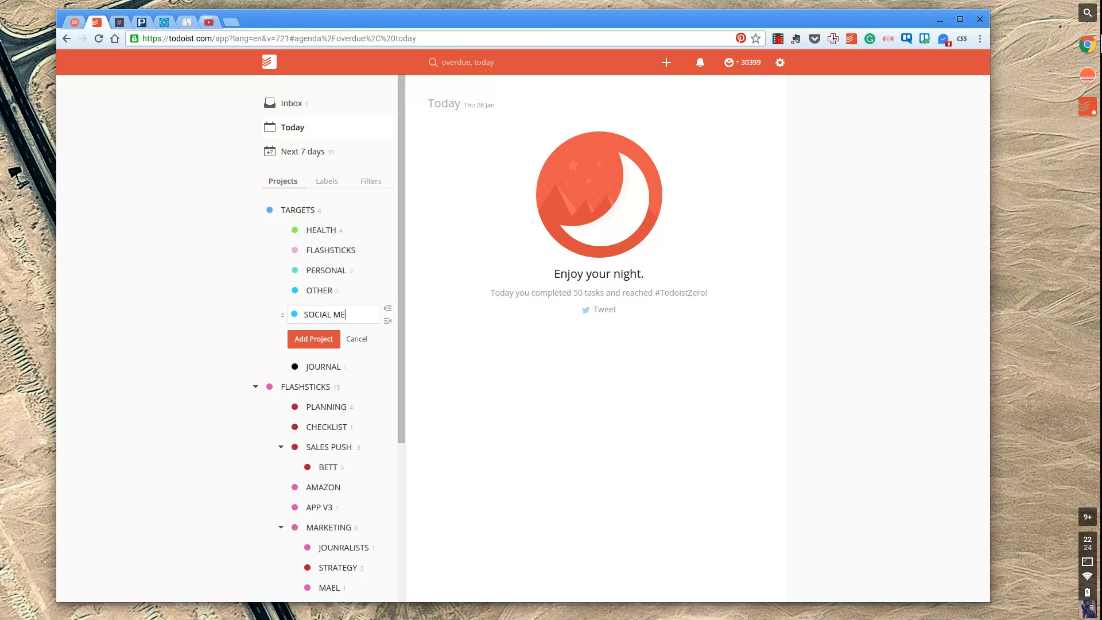
type("DIA")
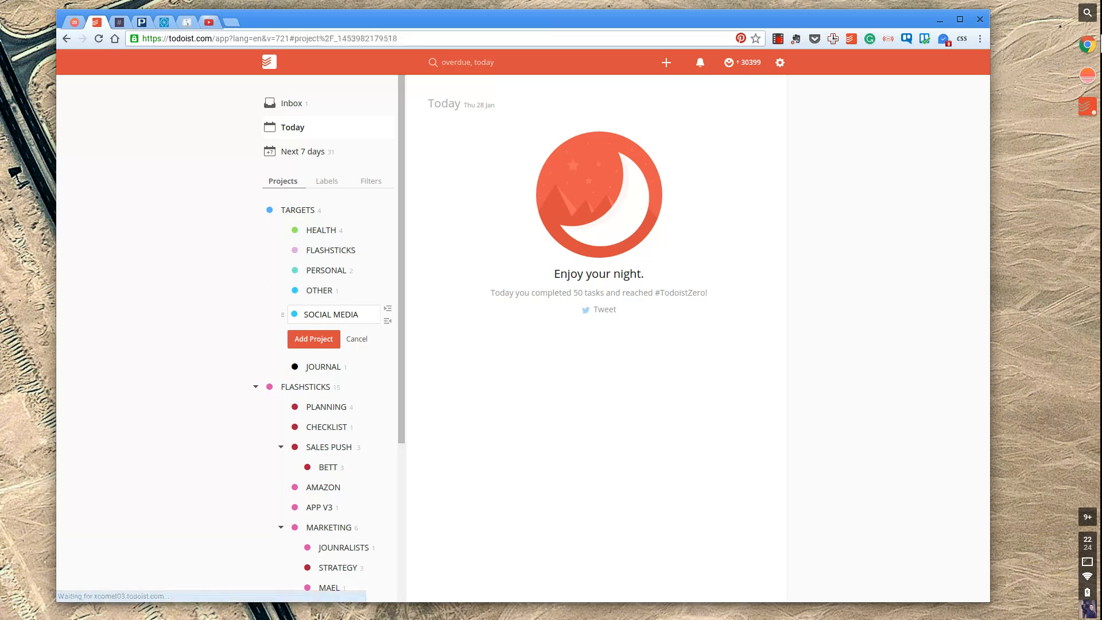
Add the tasks Twitter x 20, Facebook x 3 and Snapchat x 4 to SOCIAL MEDIA
left_click(333, 314)
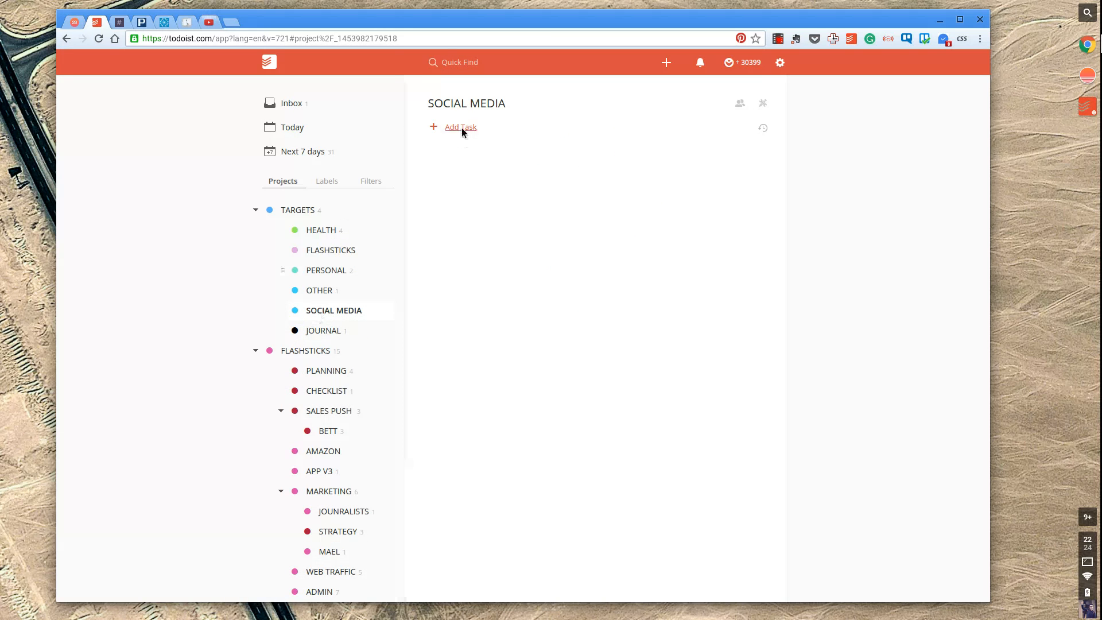
left_click(462, 128)
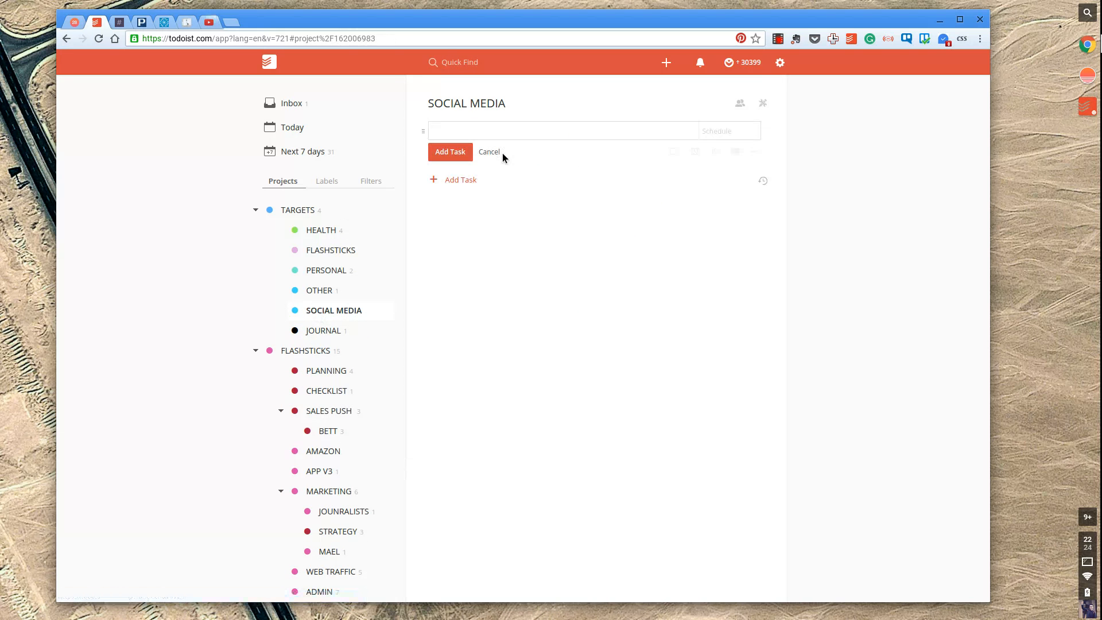
type("Twitter")
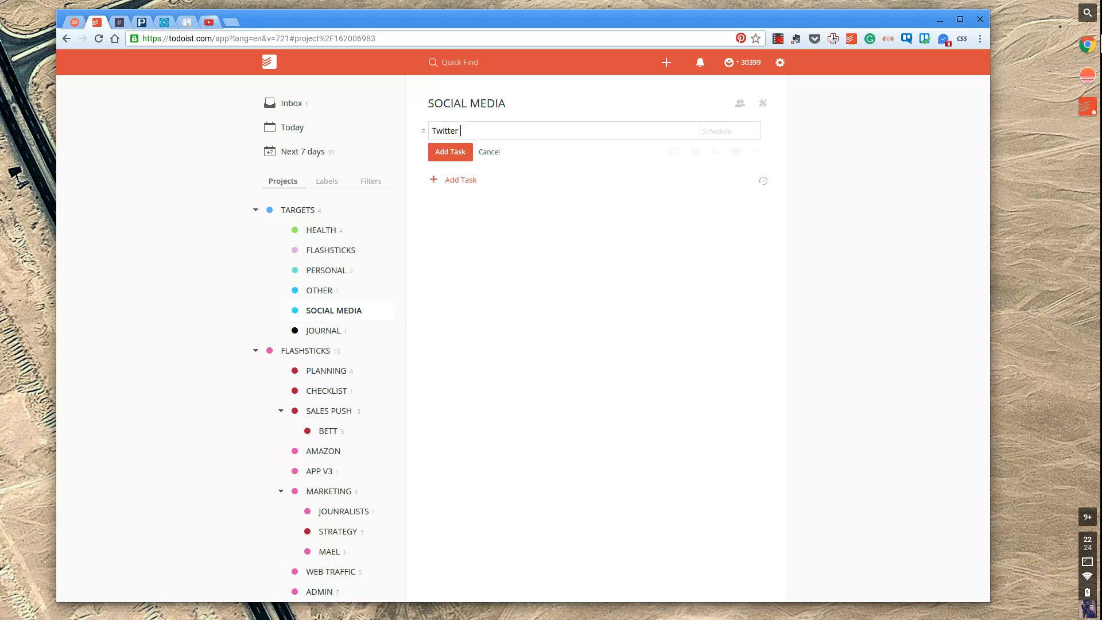
left_click(450, 152)
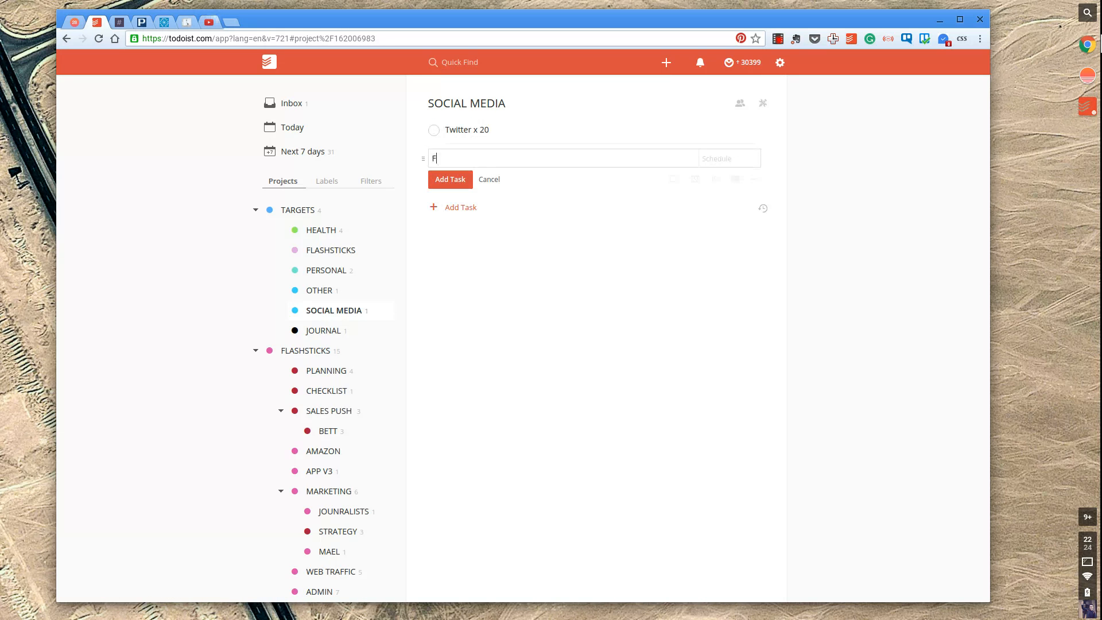
type("acebook")
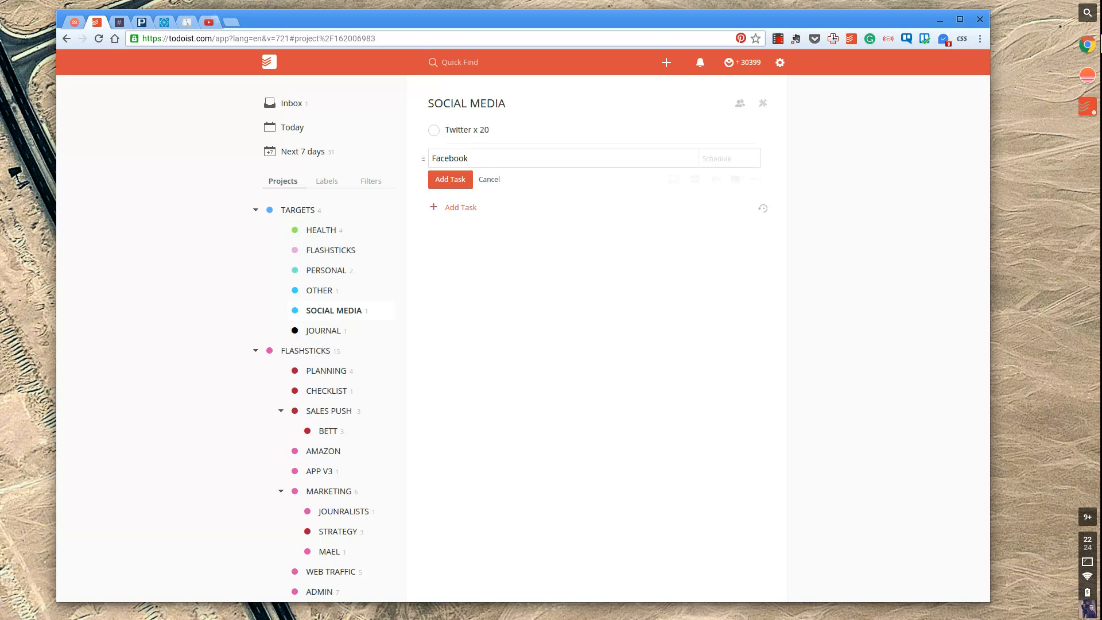
type("x 3")
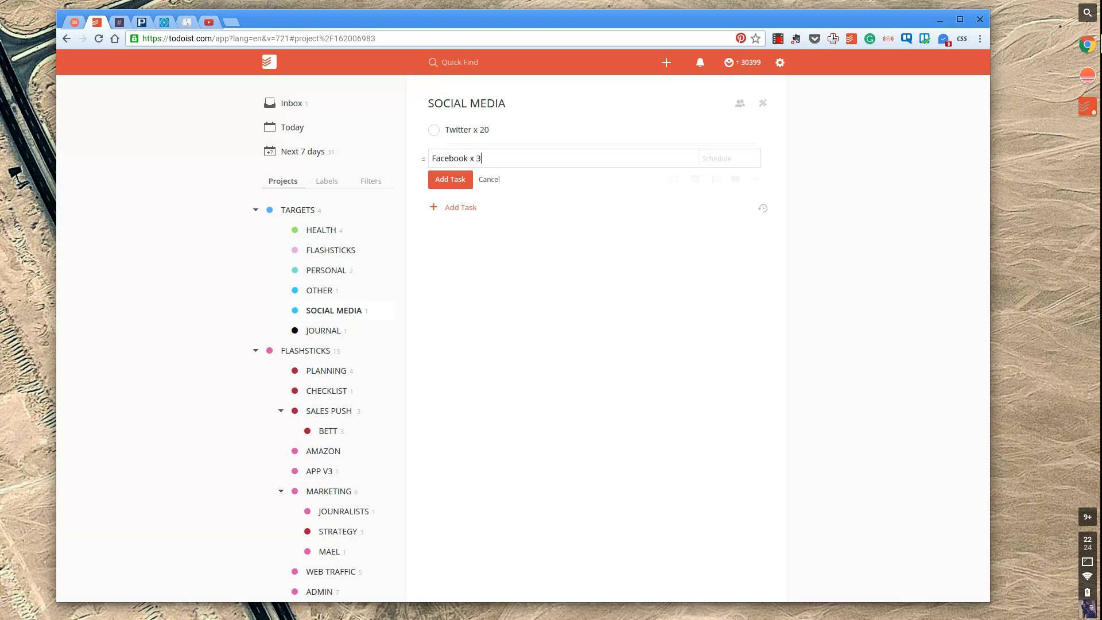
left_click(450, 179)
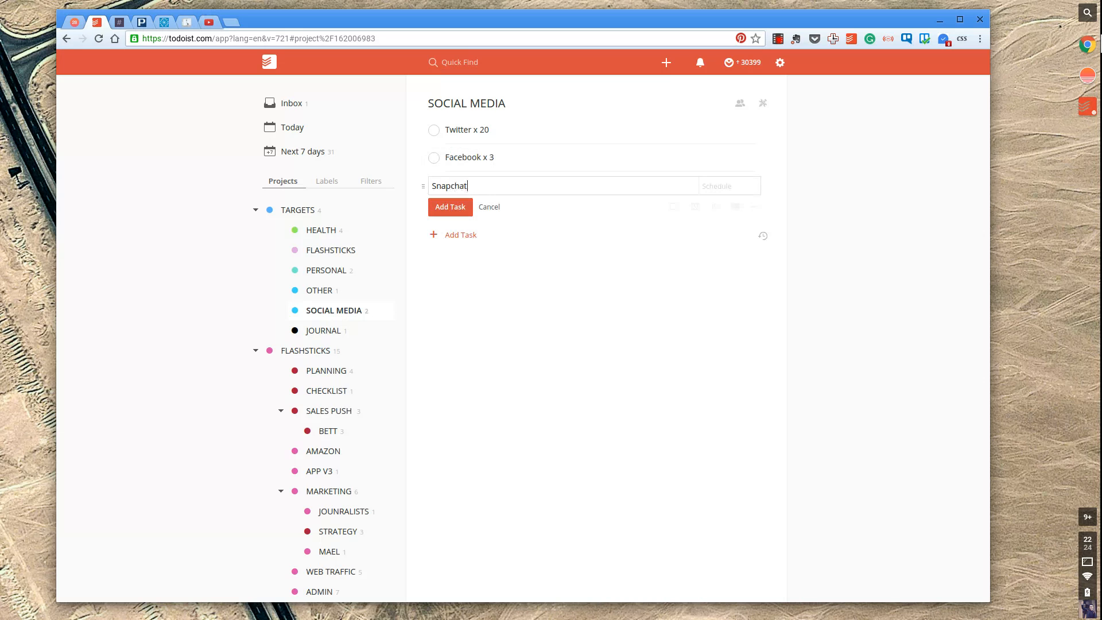
type("x 4")
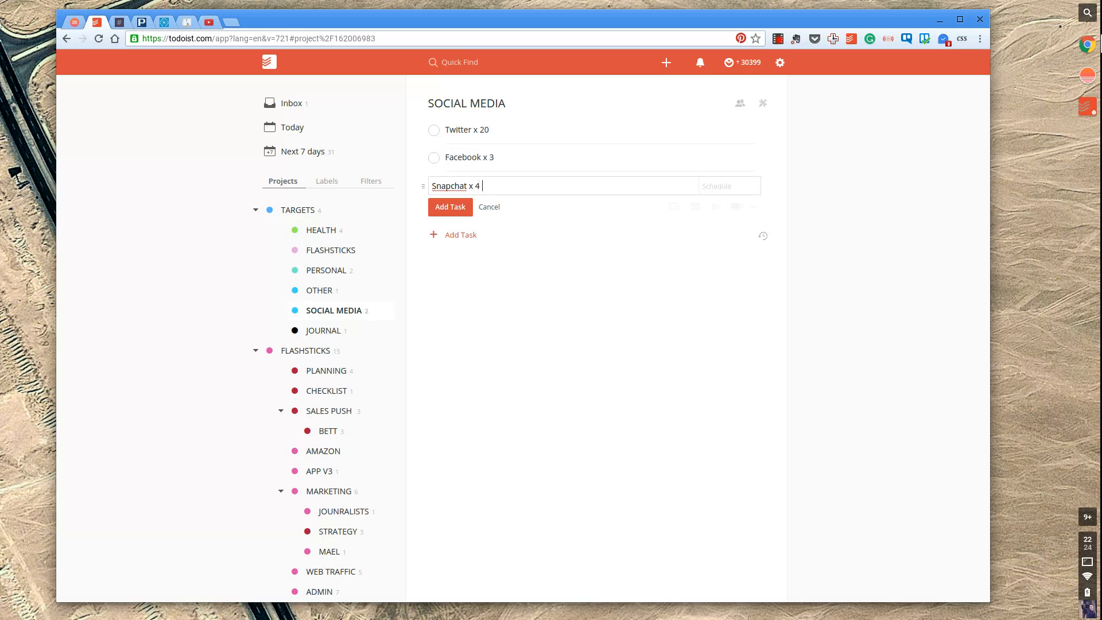
left_click(451, 207)
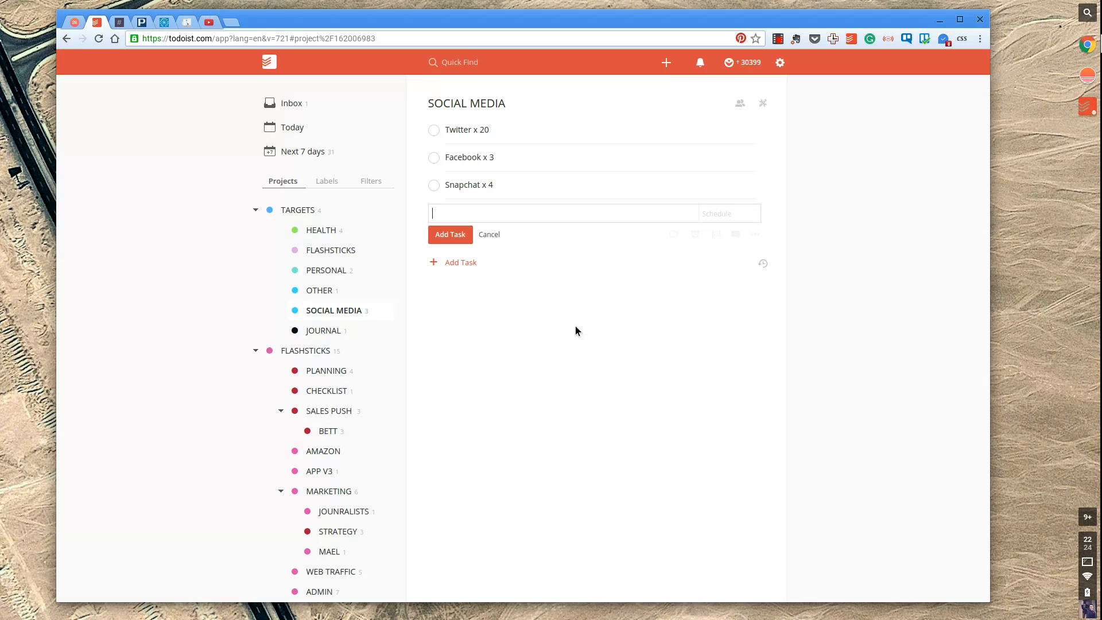
double_click(469, 130)
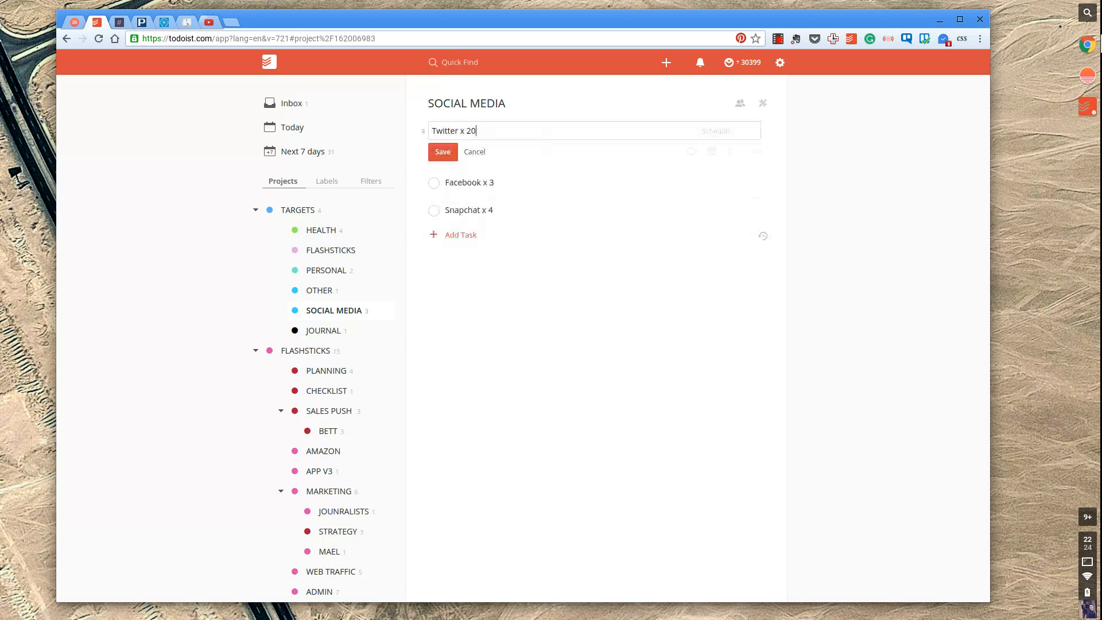
type("@inactive @")
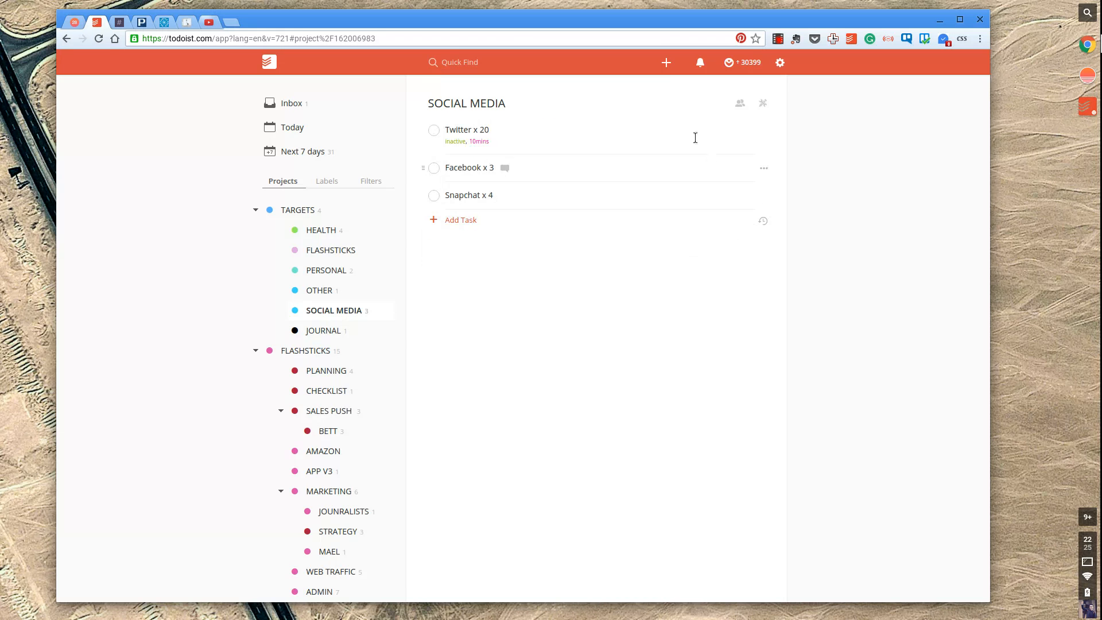
left_click(764, 129)
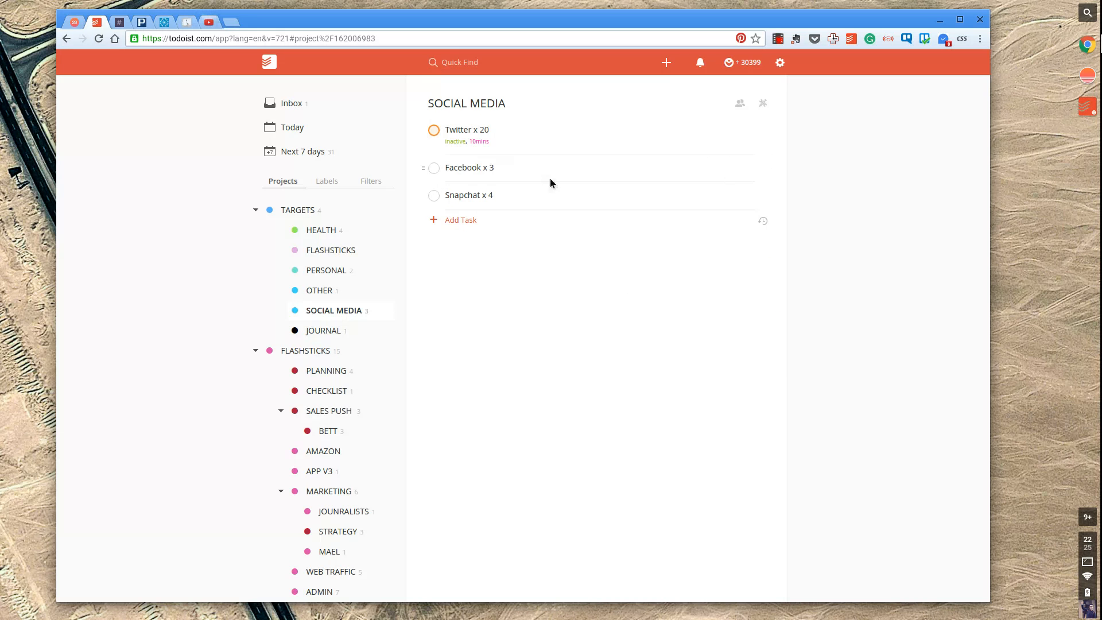
left_click(763, 168)
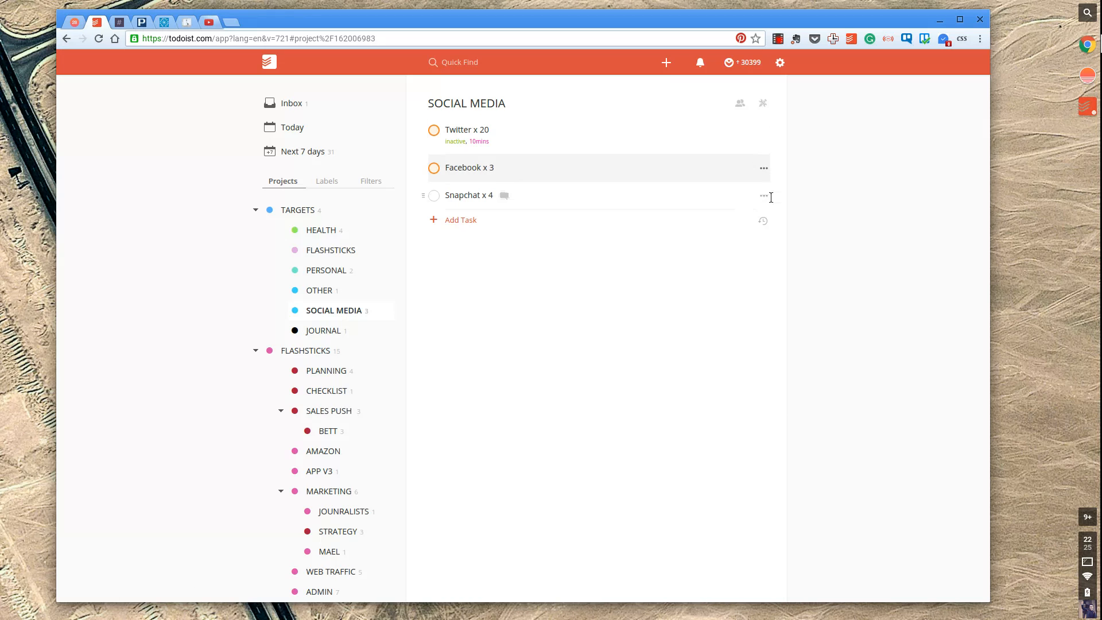
left_click(763, 195)
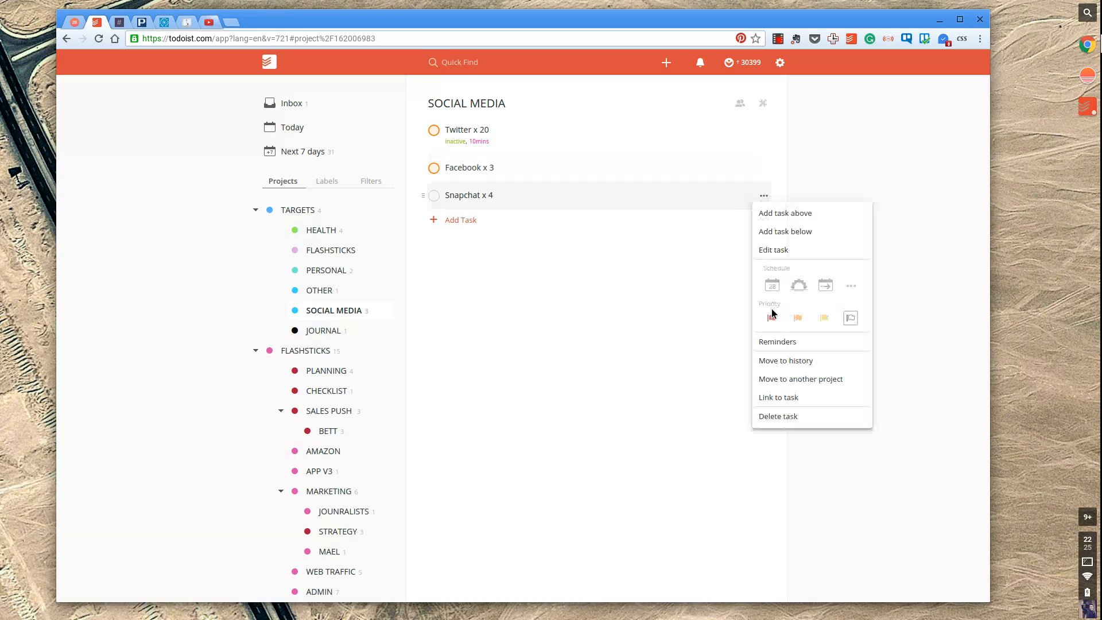
left_click(772, 249)
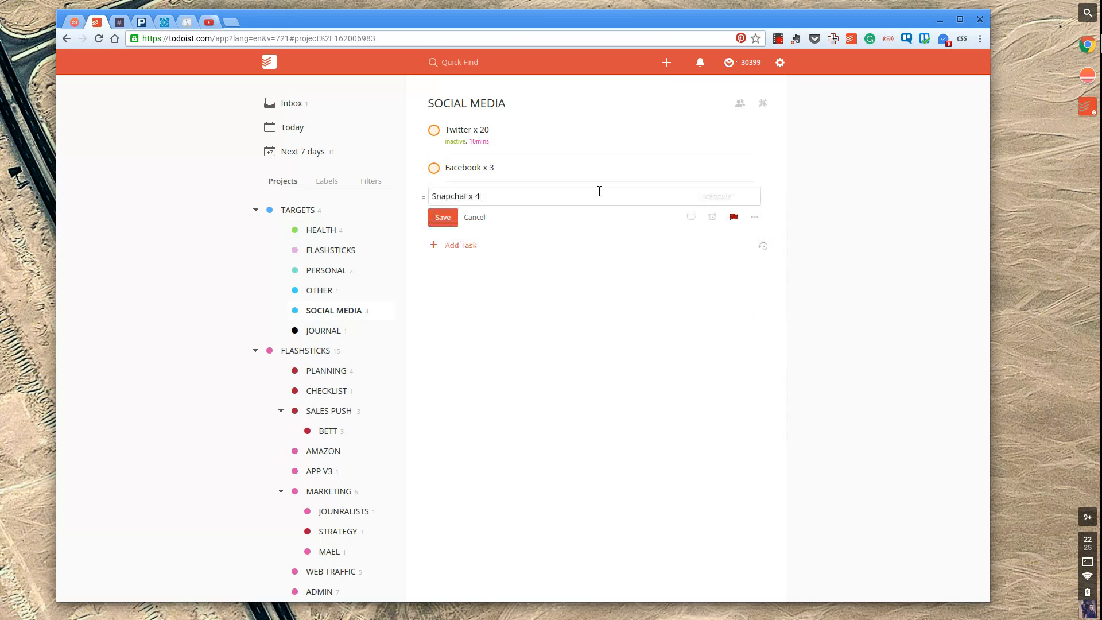
type("@active")
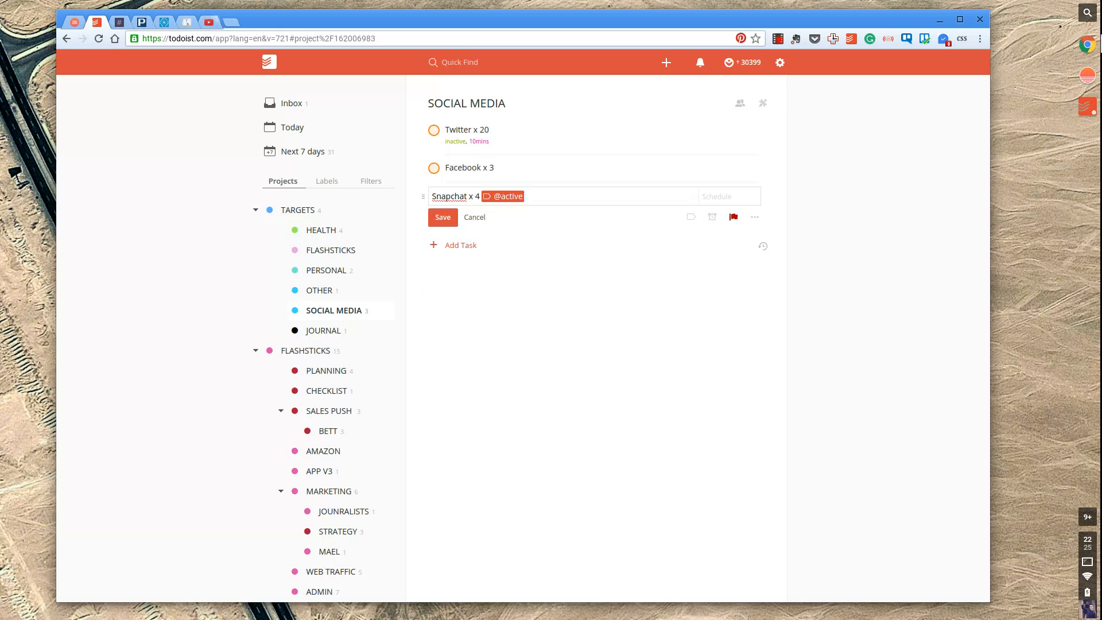
left_click(442, 217)
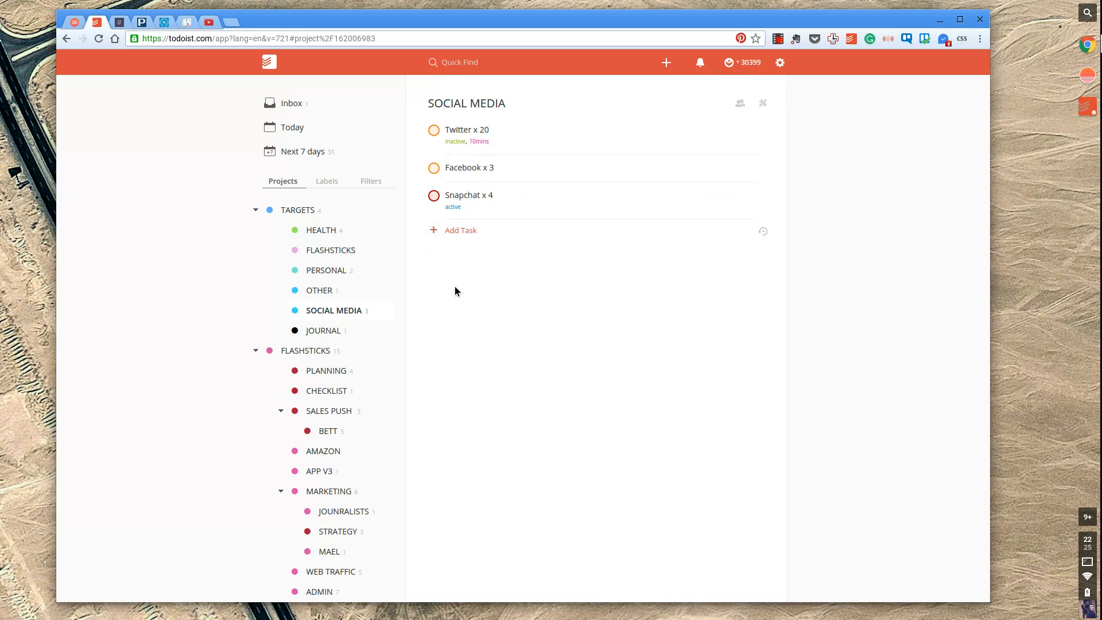
mouse_move(600, 264)
type("tom @")
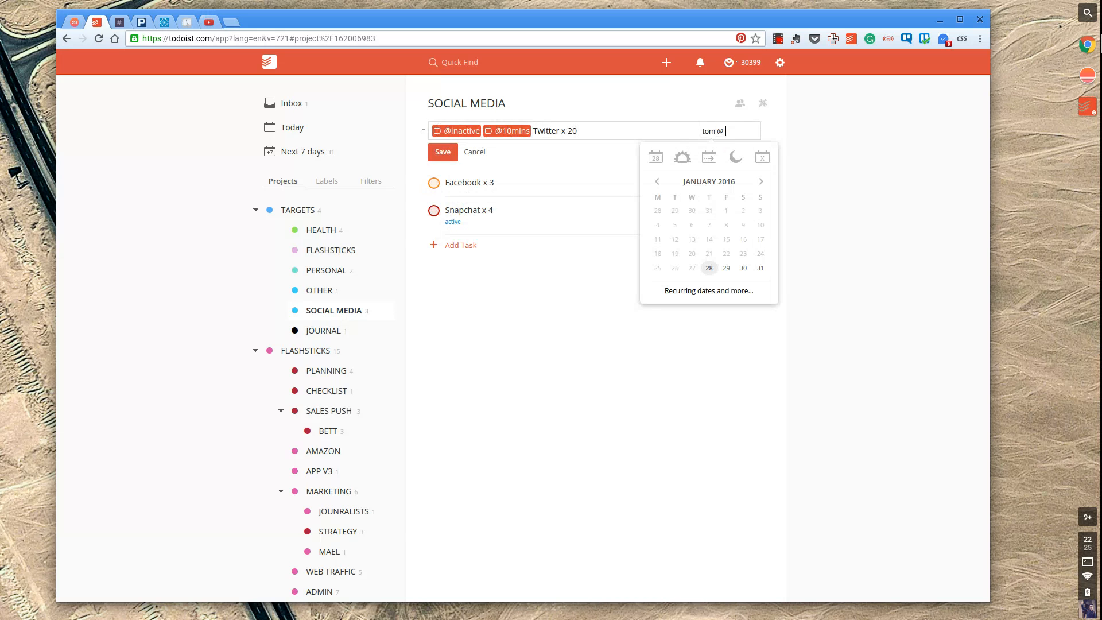
Discard the 11am schedule edit on Twitter x 20 and return to the Today view
type("11am")
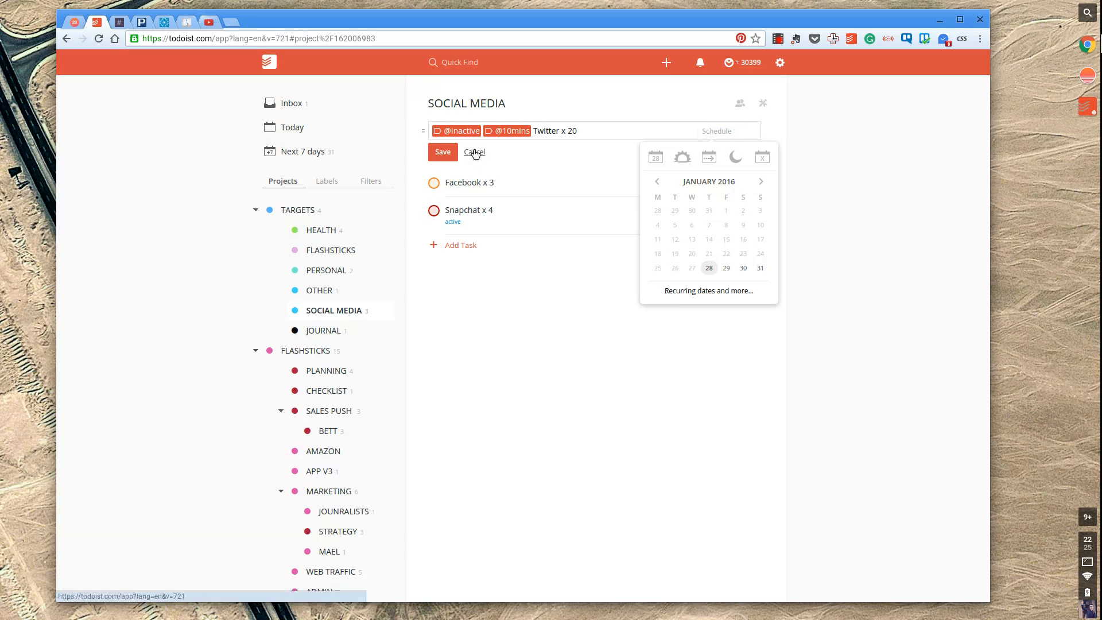
left_click(474, 152)
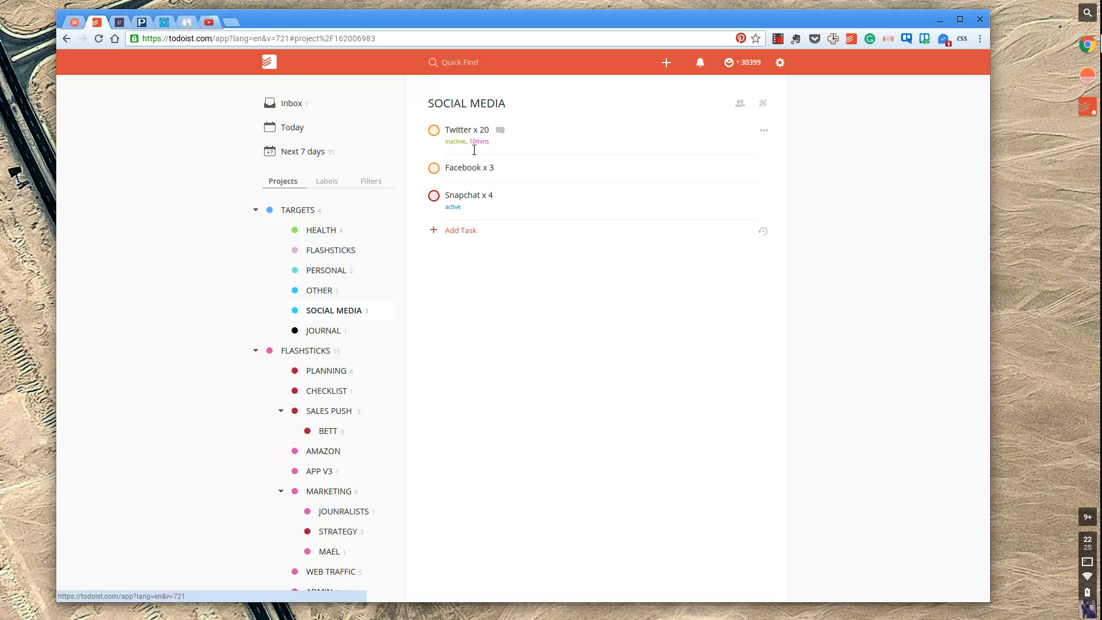
left_click(292, 127)
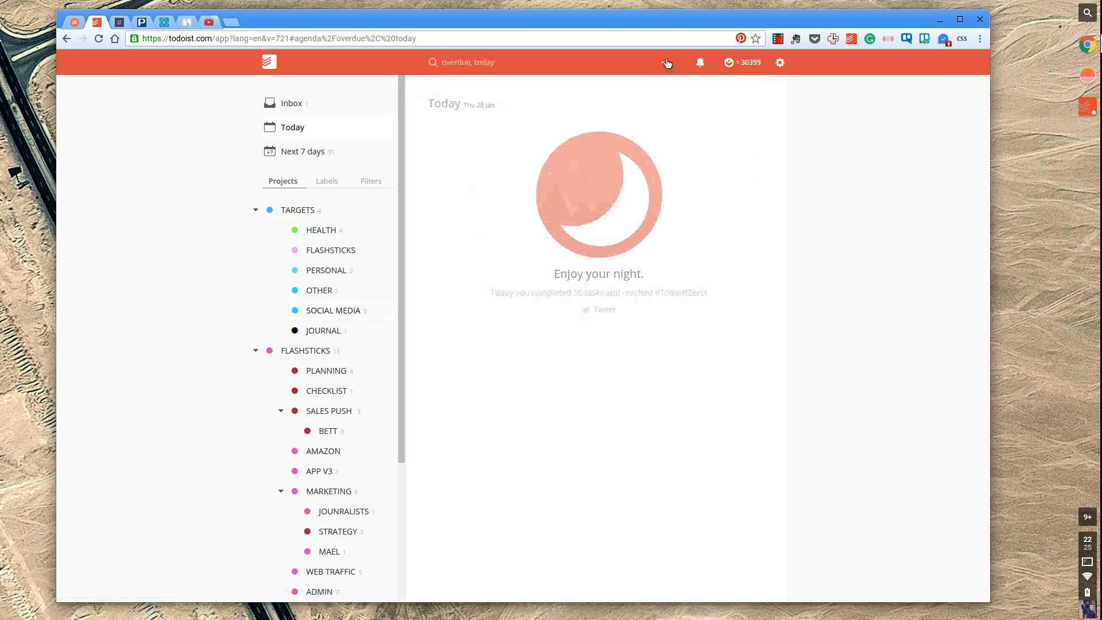
Draft a new task named Check-in/Extract on my SOCIAL MEDIA Nest
left_click(665, 62)
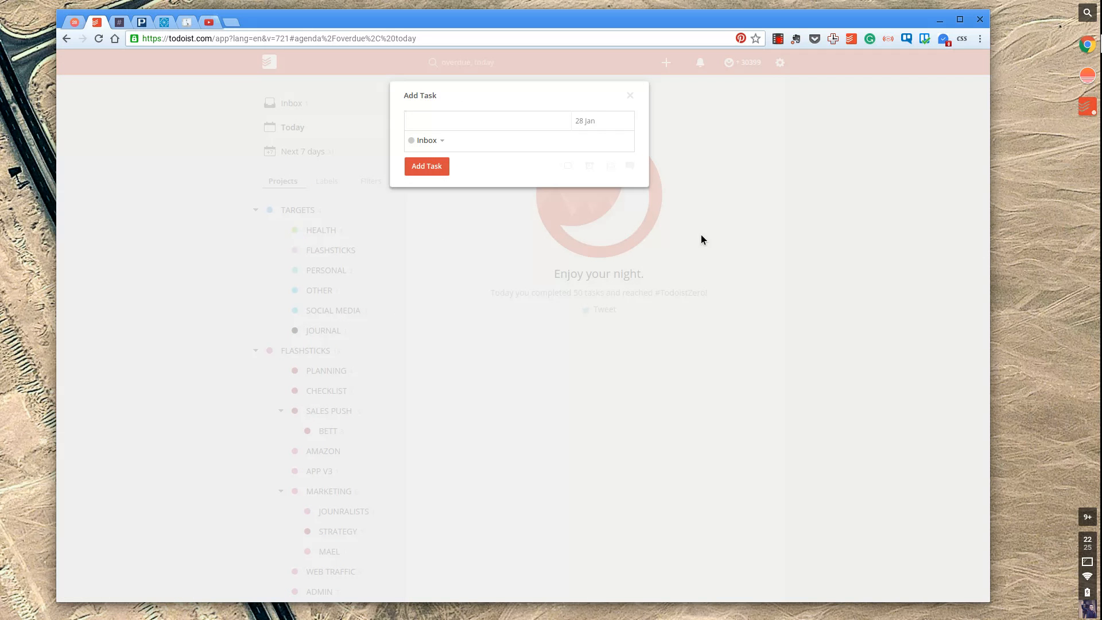
type("Check-in on my")
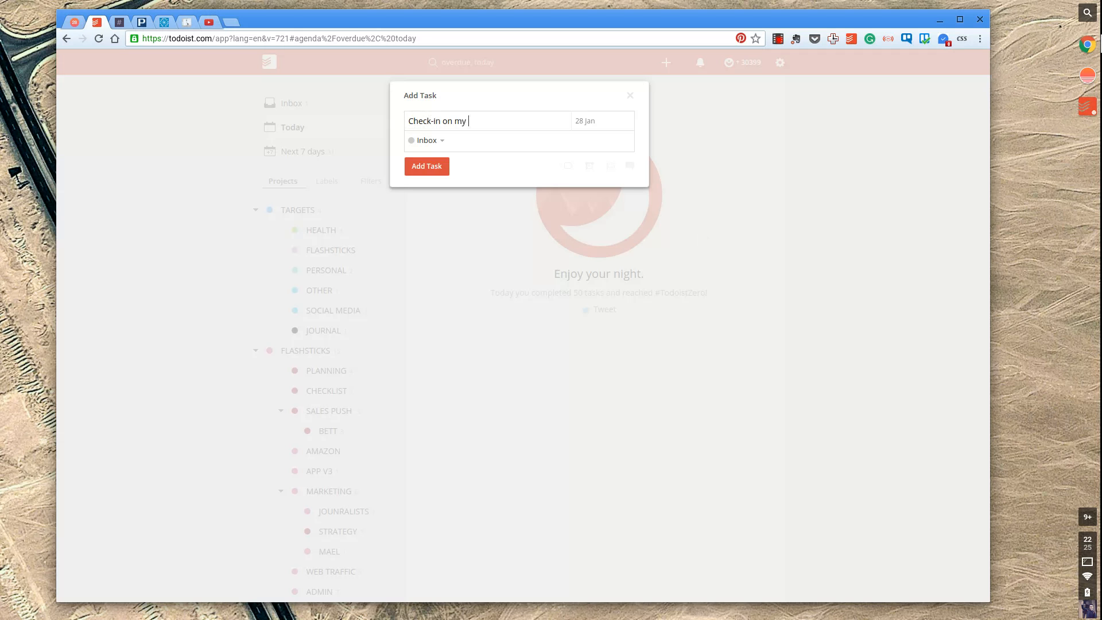
type("SOCIAL MEDIA")
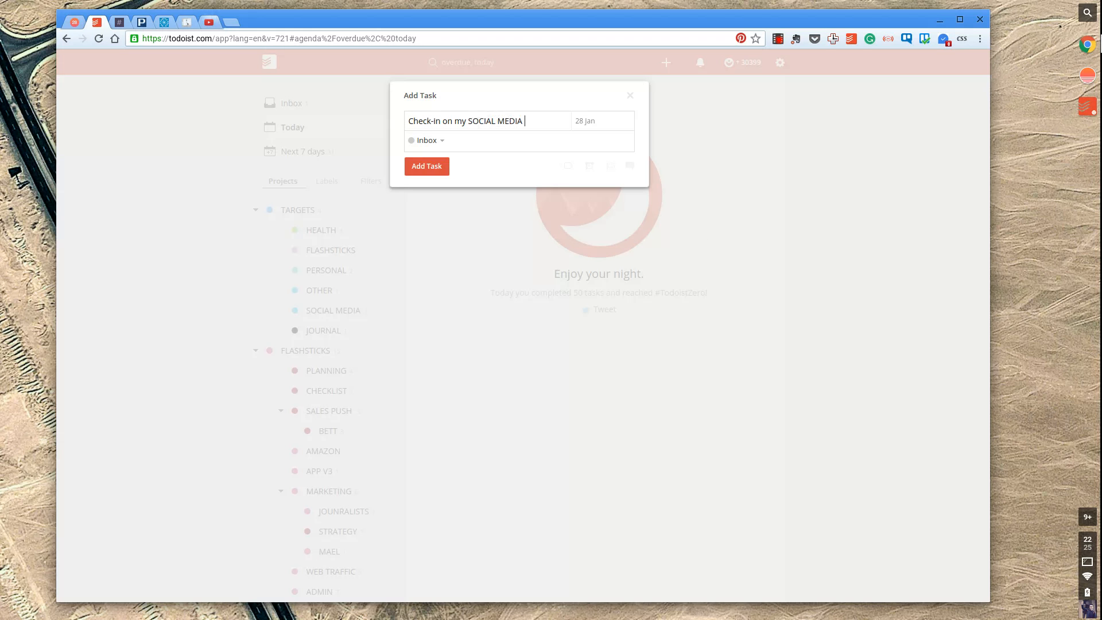
type("Nest")
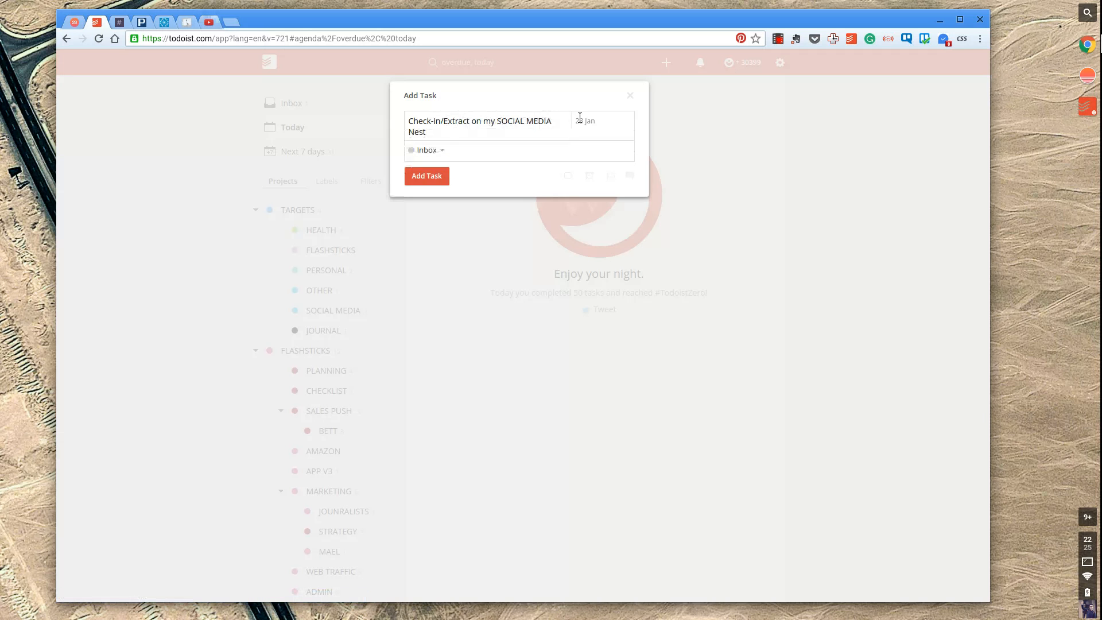
Set its due date to every week day at 11am
type("everyday at 11a")
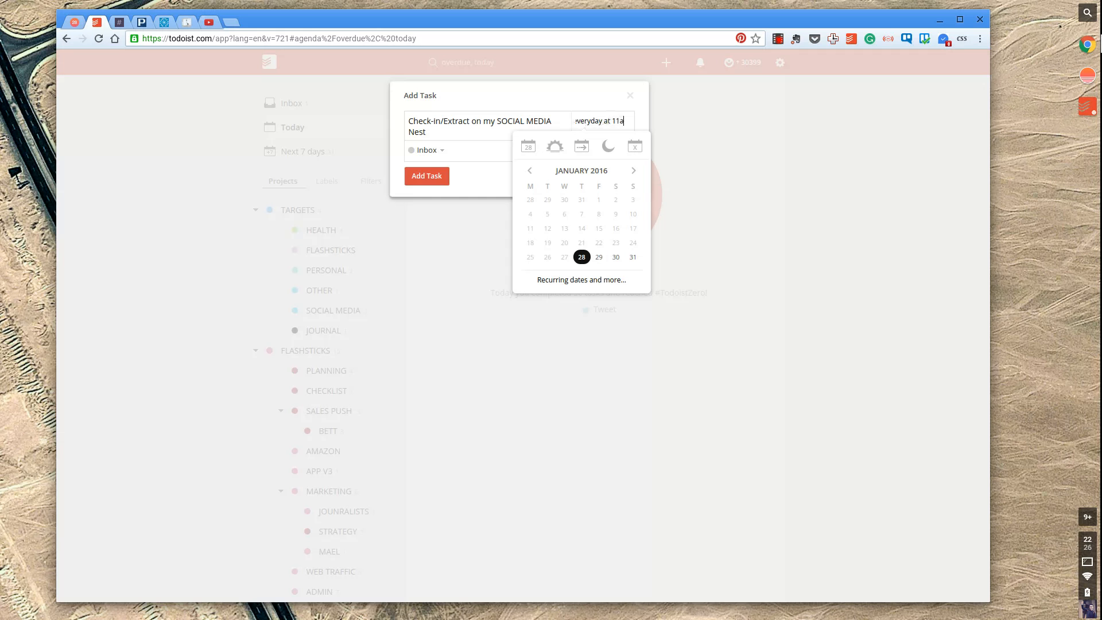
type("m")
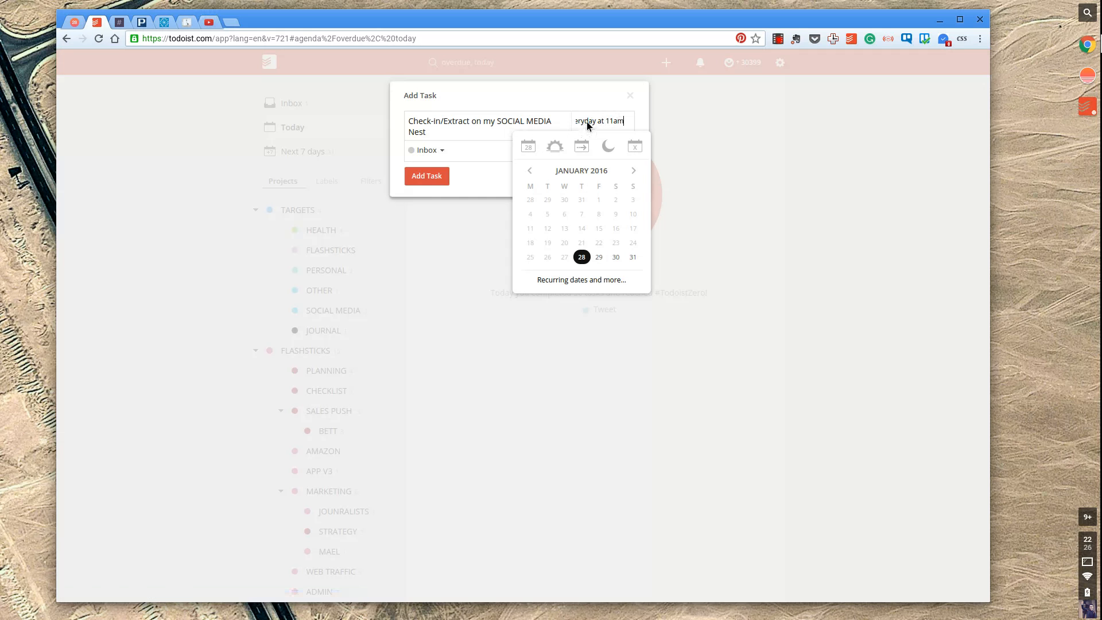
left_click(427, 149)
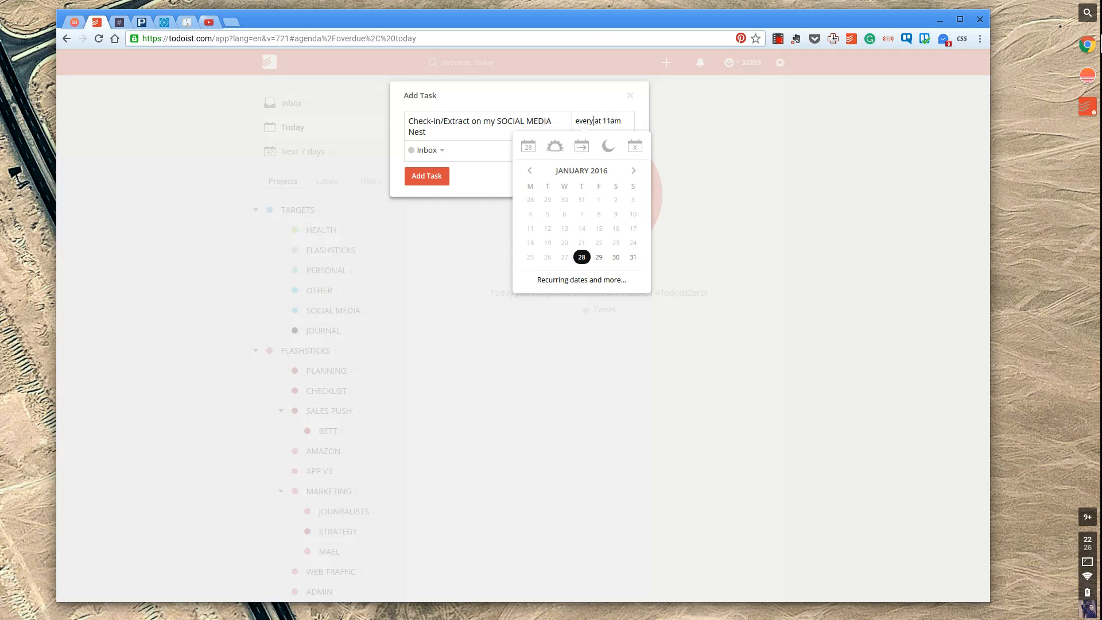
type("week day")
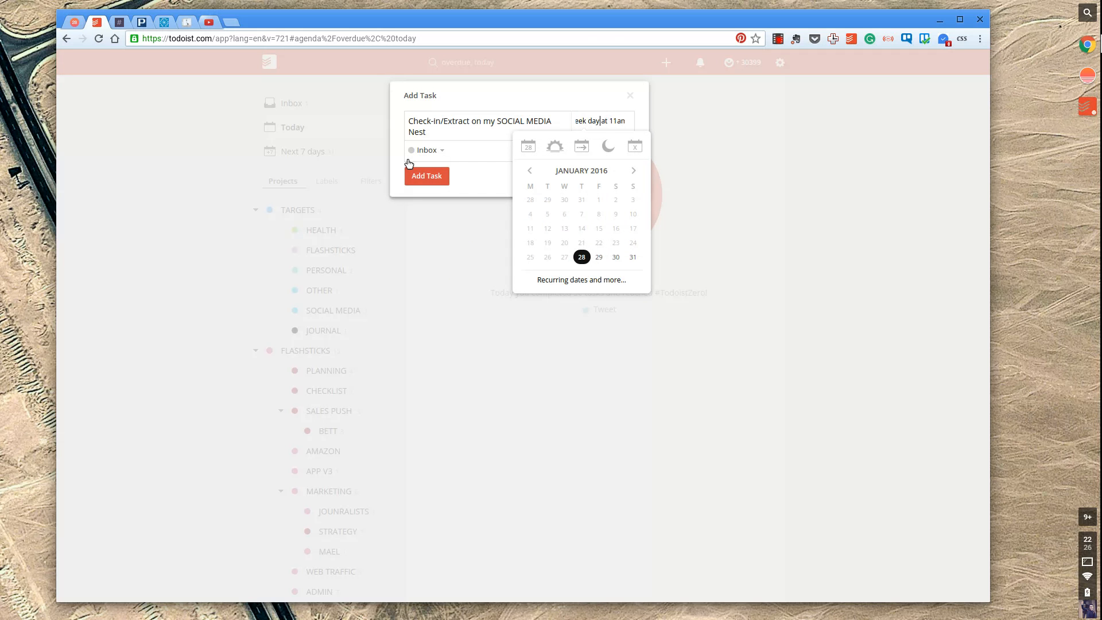
left_click(426, 150)
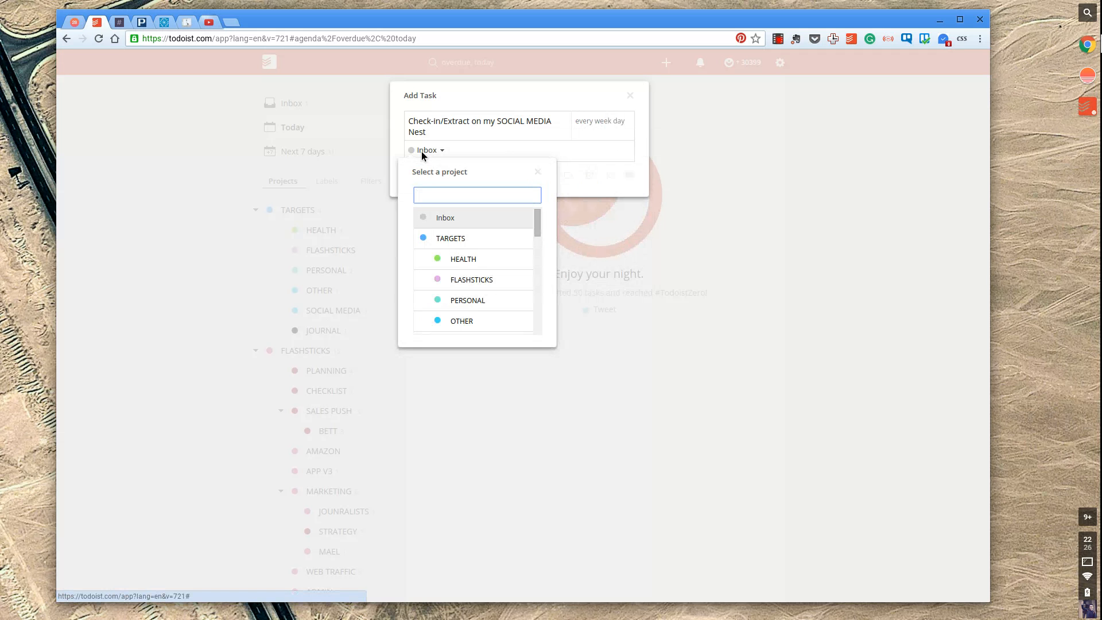
mouse_move(477, 262)
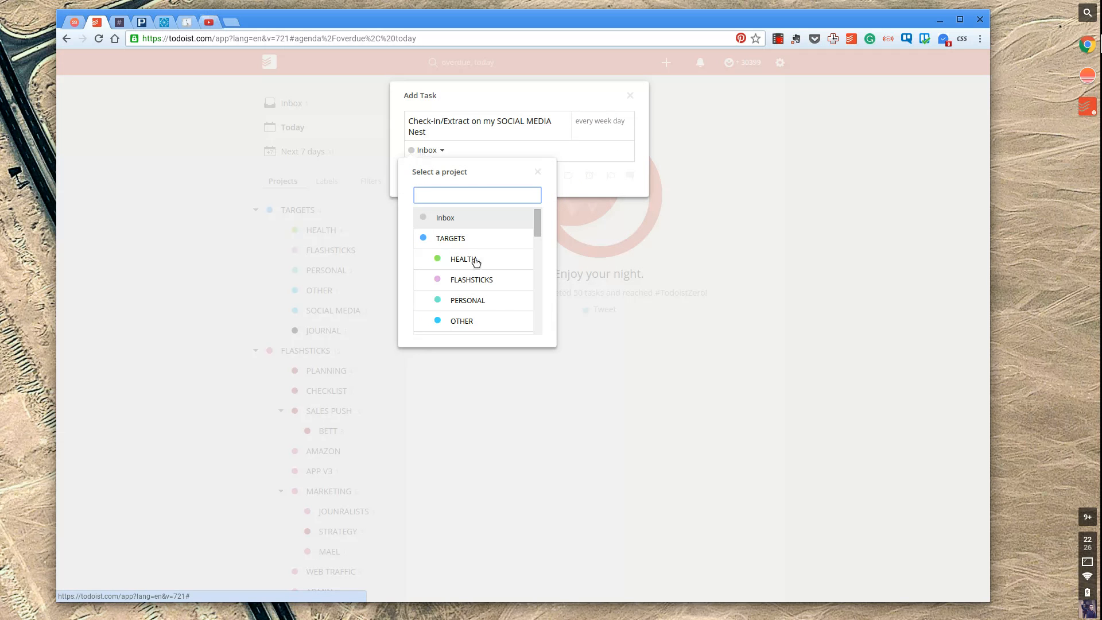
File the check-in task under SOCIAL MEDIA with priority 2 and save it
scroll("down", 3)
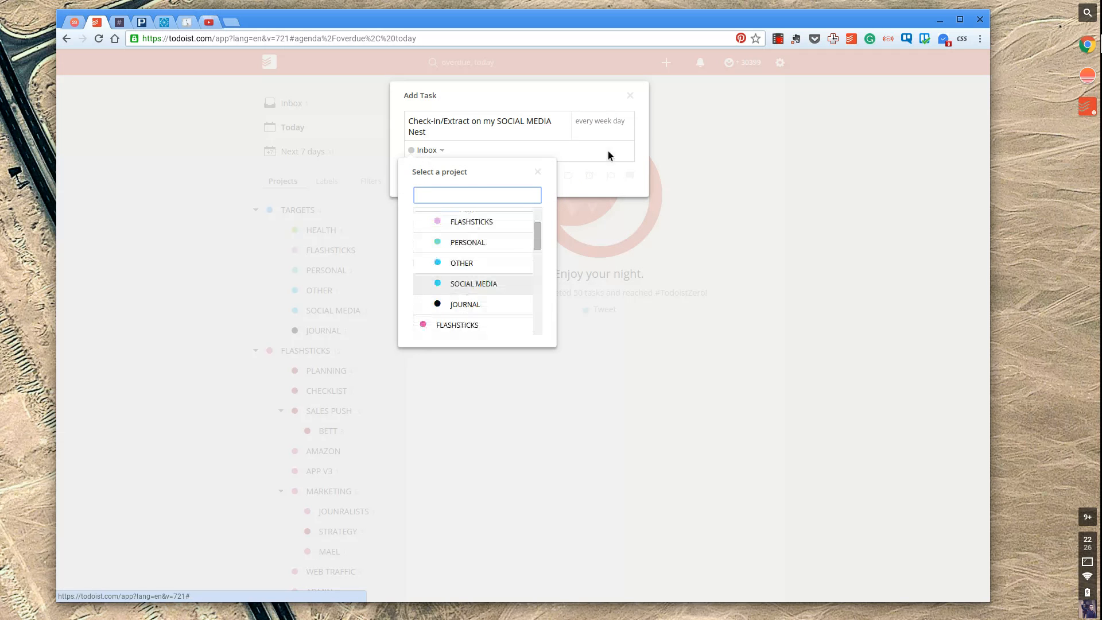
left_click(474, 283)
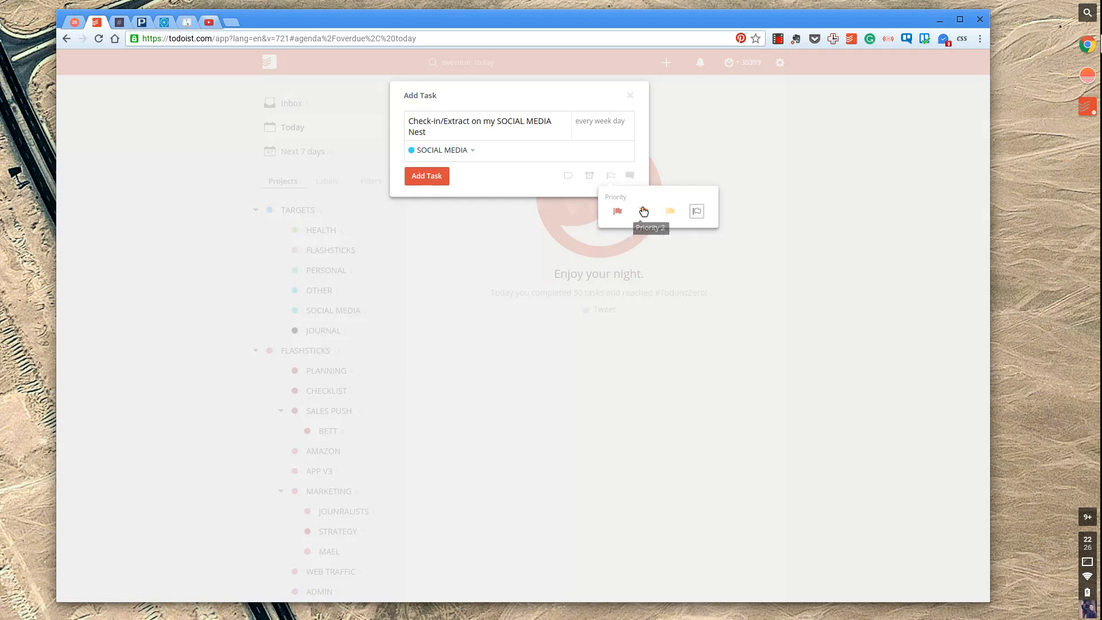
left_click(643, 211)
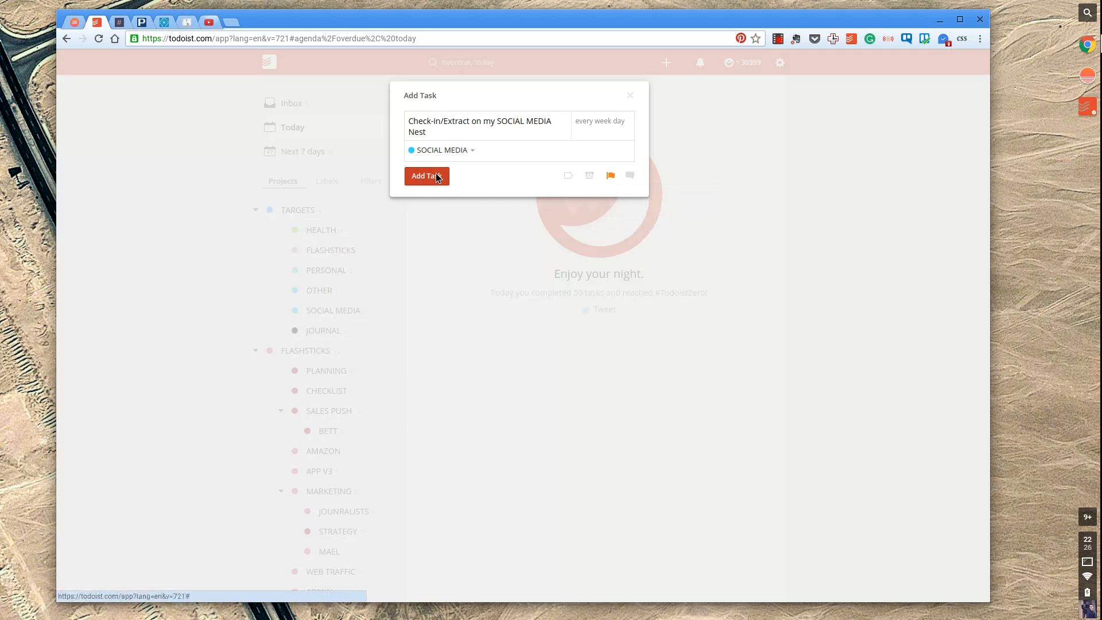
left_click(427, 175)
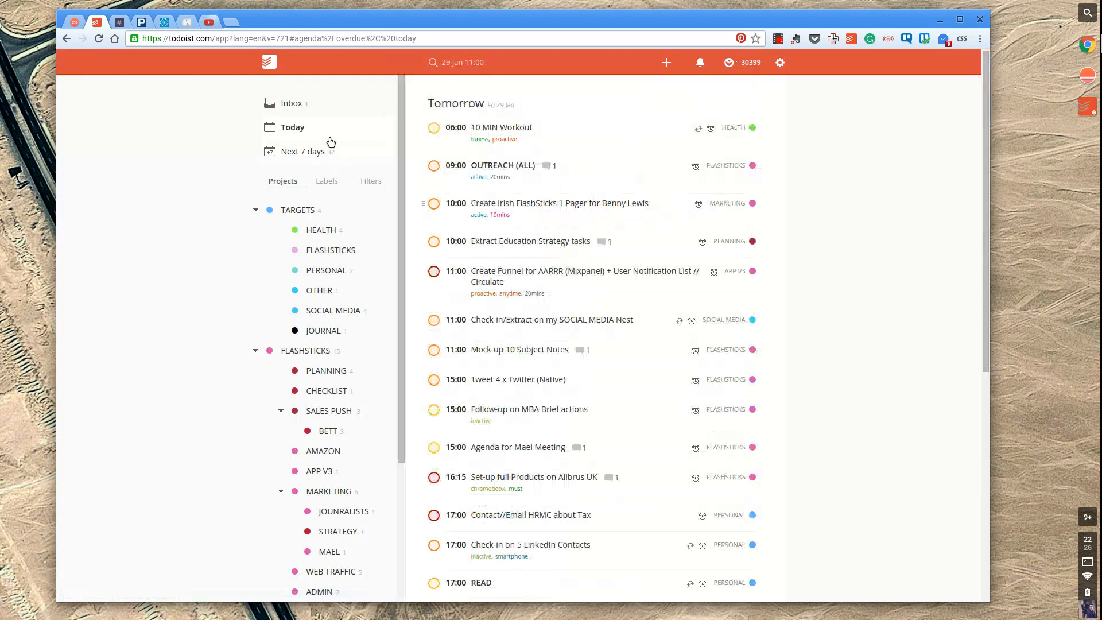
Search 'social' in Quick Find and open the check-in task result
left_click(293, 127)
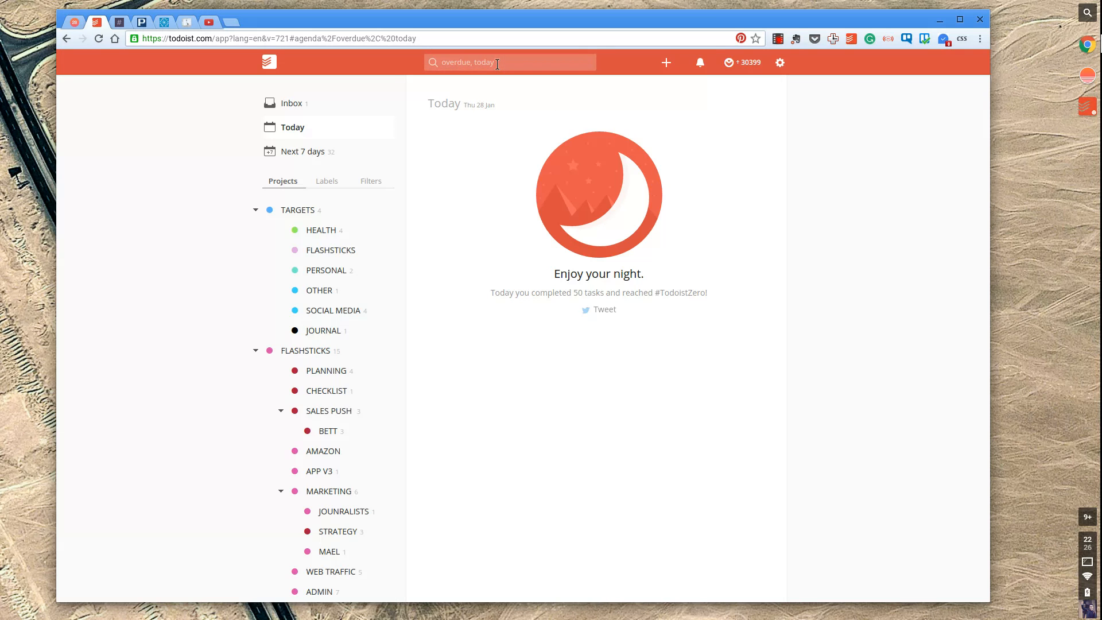
type("social")
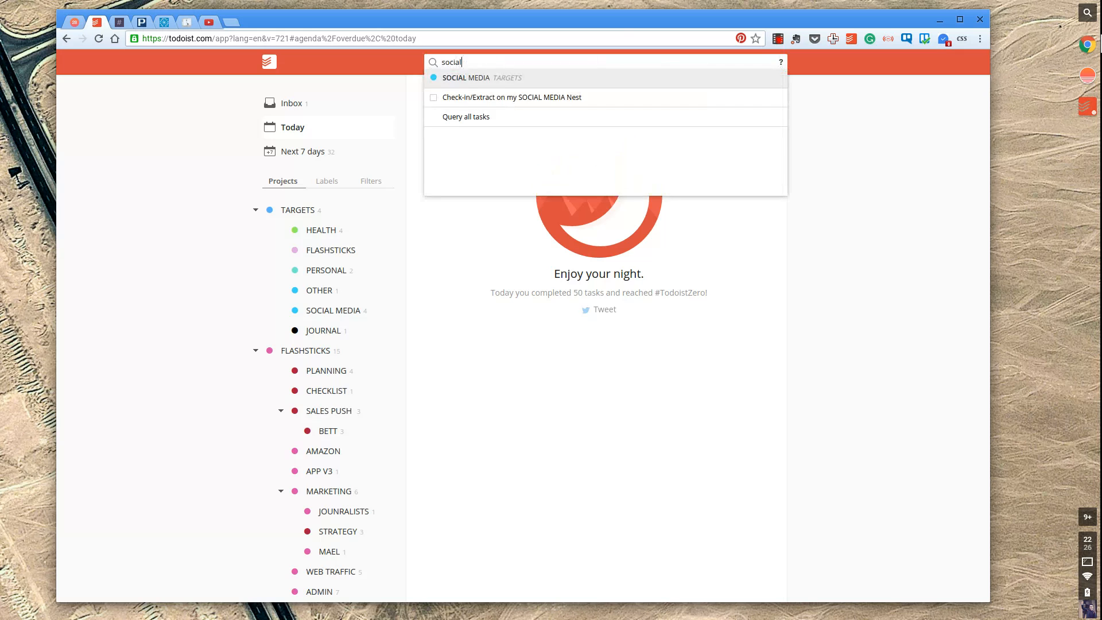
left_click(512, 96)
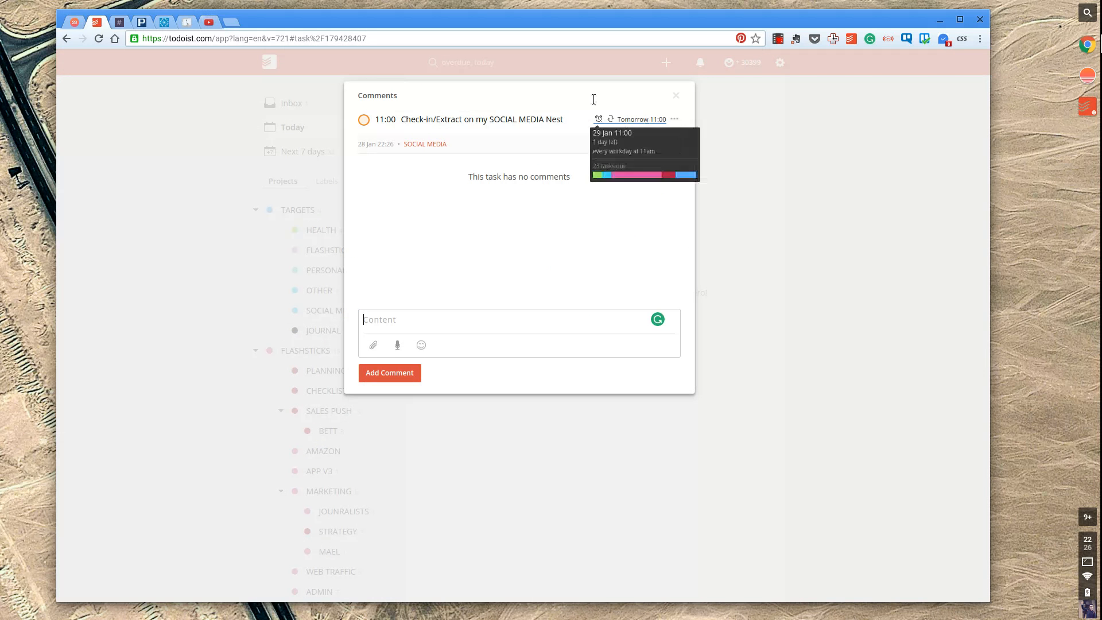
mouse_move(621, 113)
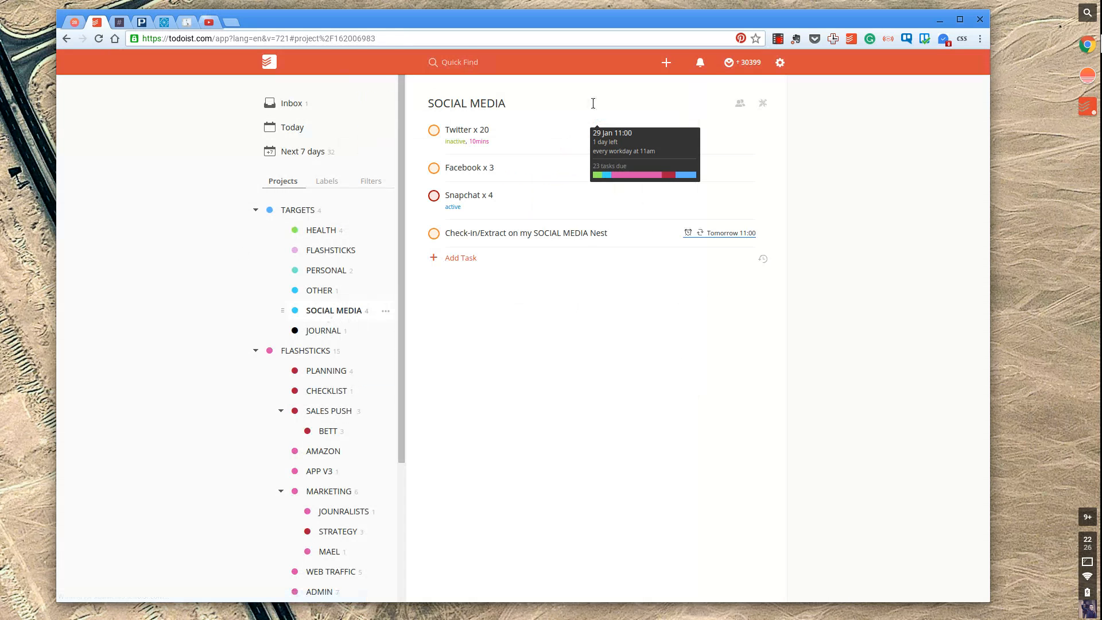
mouse_move(497, 130)
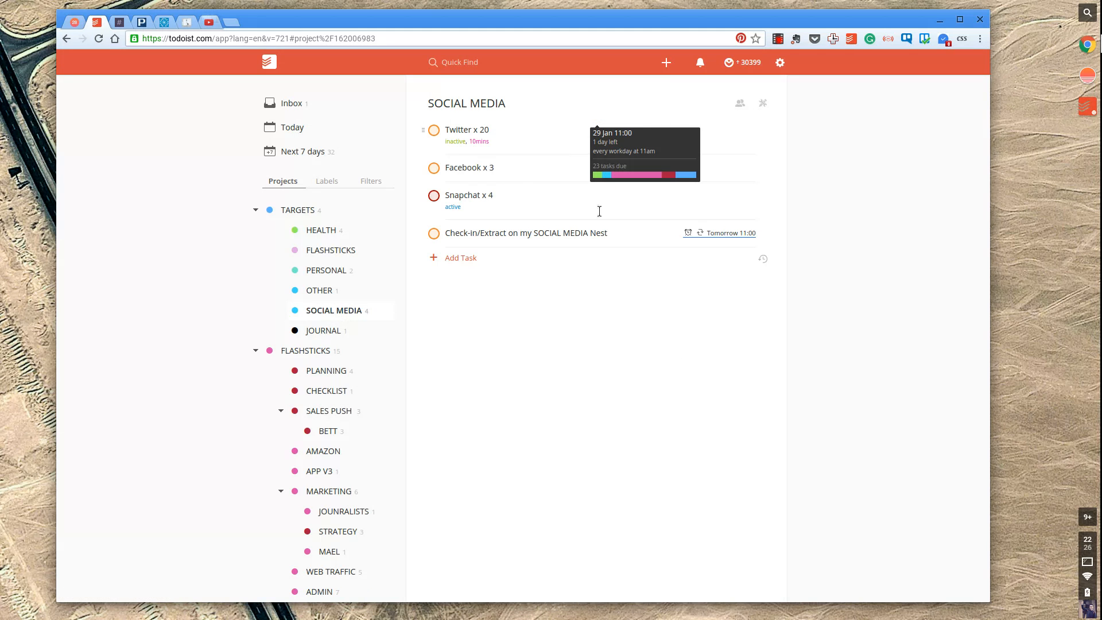
mouse_move(540, 220)
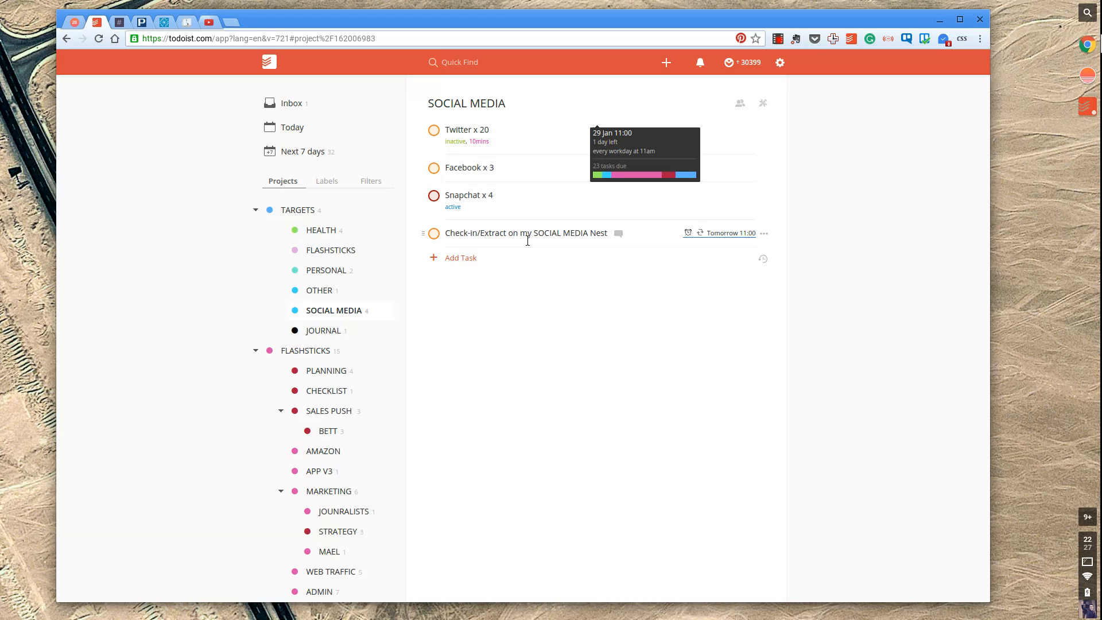
mouse_move(469, 167)
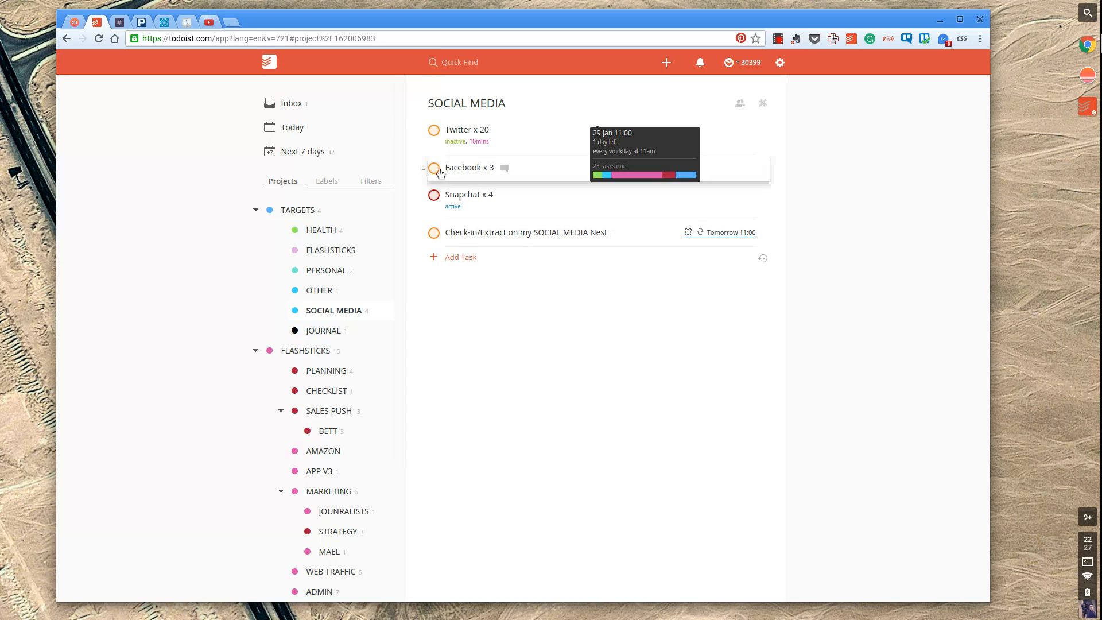
mouse_move(490, 168)
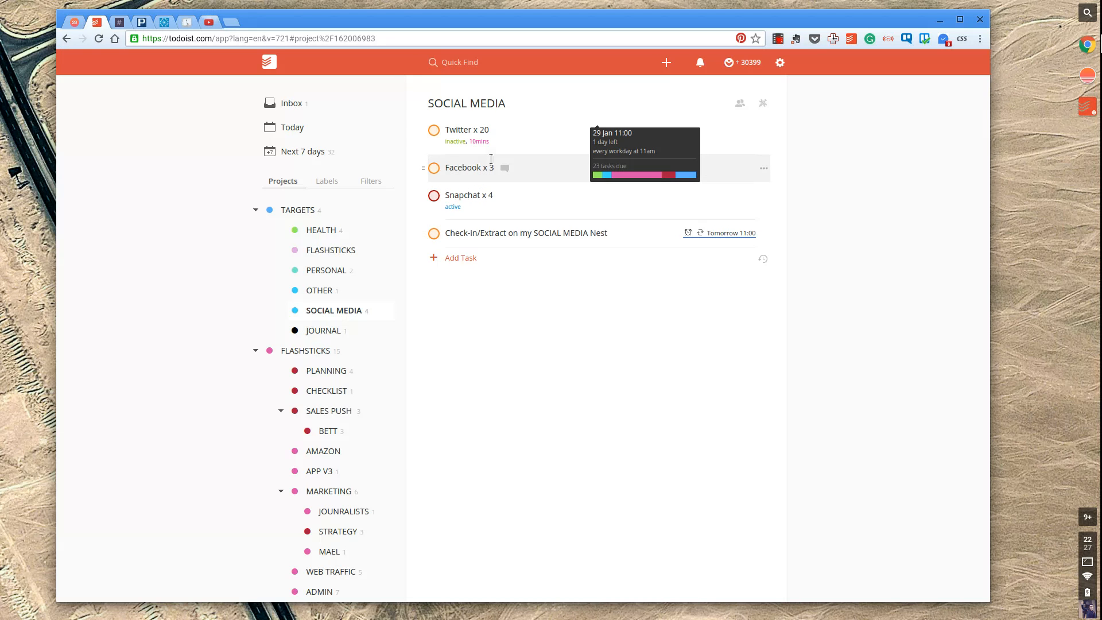
mouse_move(420, 169)
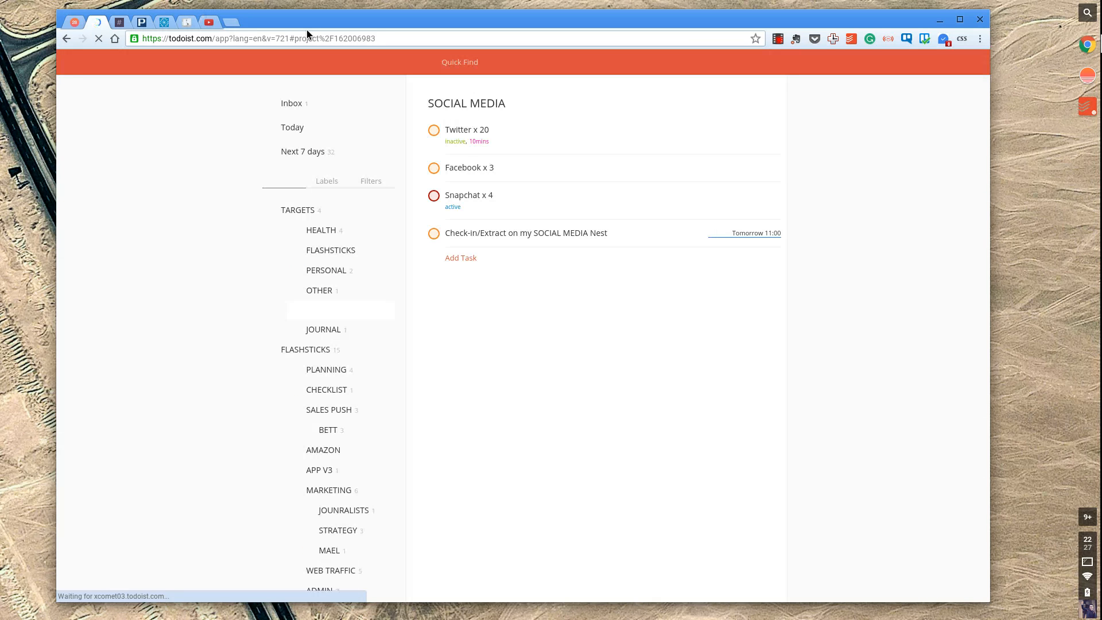
mouse_move(431, 169)
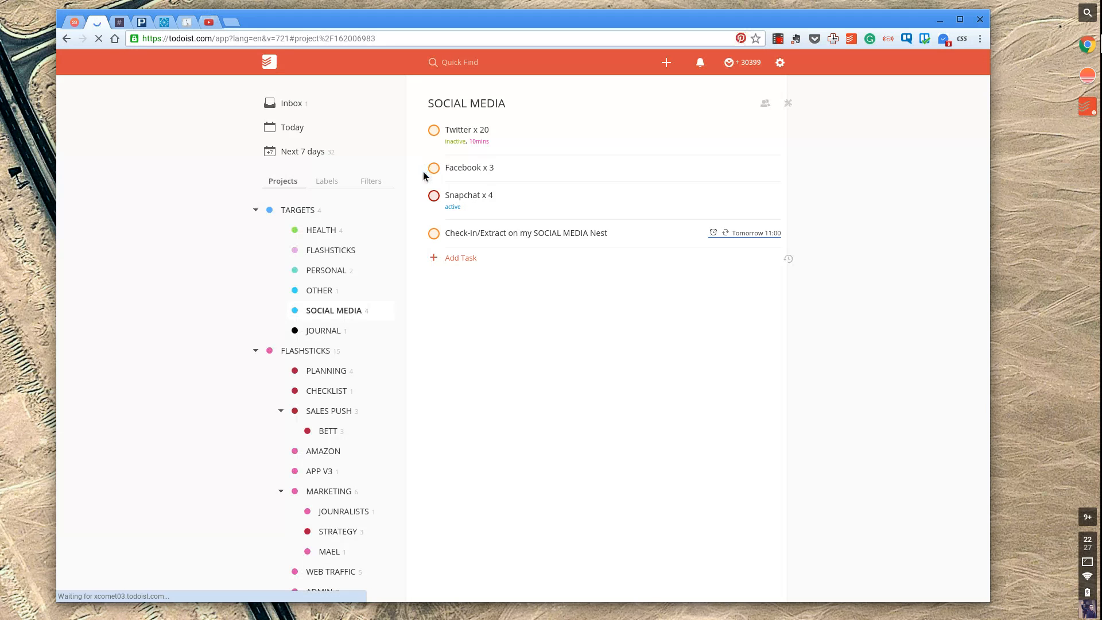
mouse_move(423, 167)
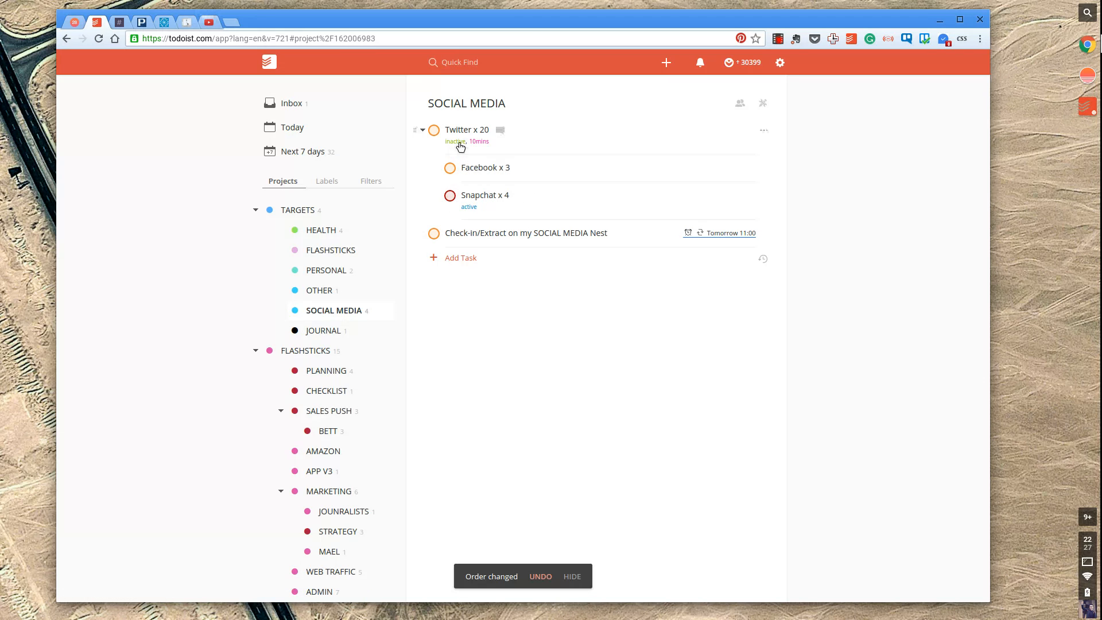
mouse_move(474, 117)
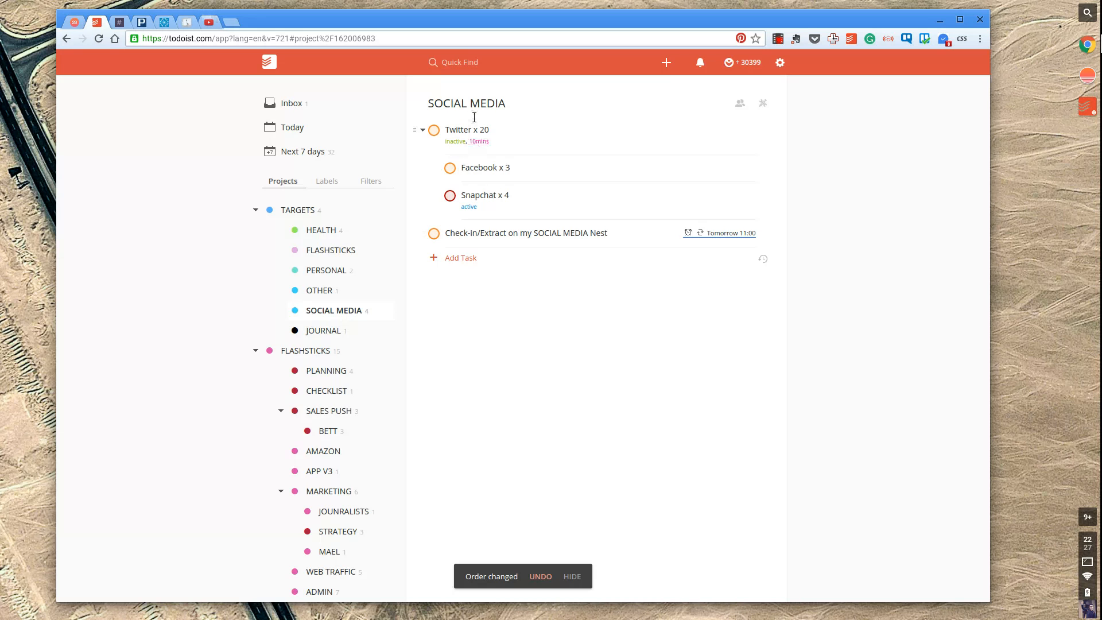
mouse_move(540, 172)
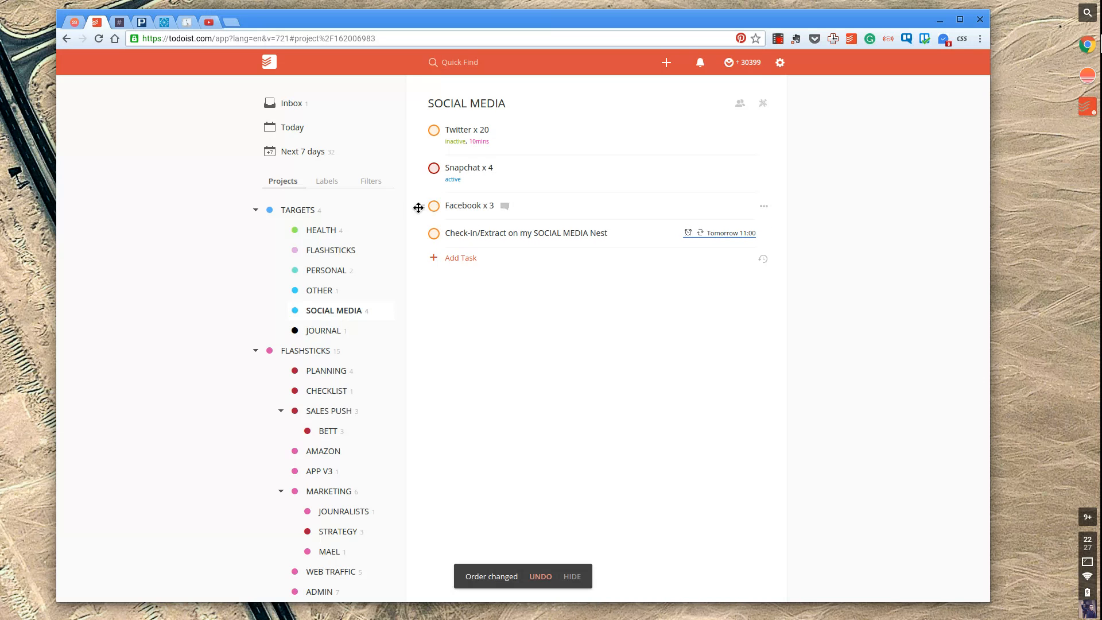
Drag Snapchat x 4 to the top of the SOCIAL MEDIA task list
left_click_drag(434, 168, 434, 129)
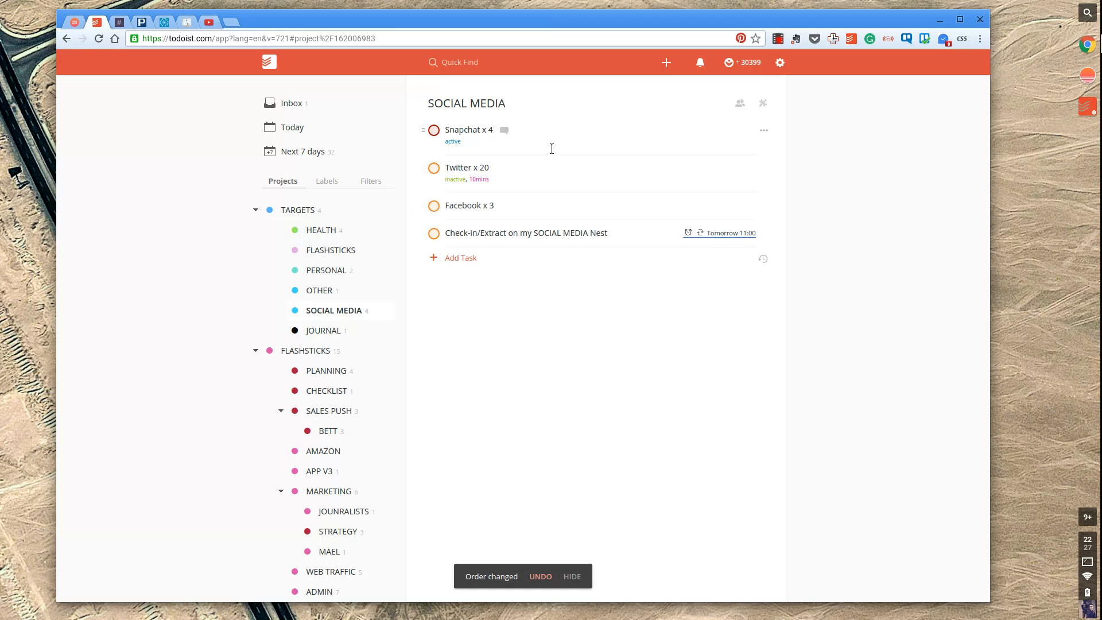